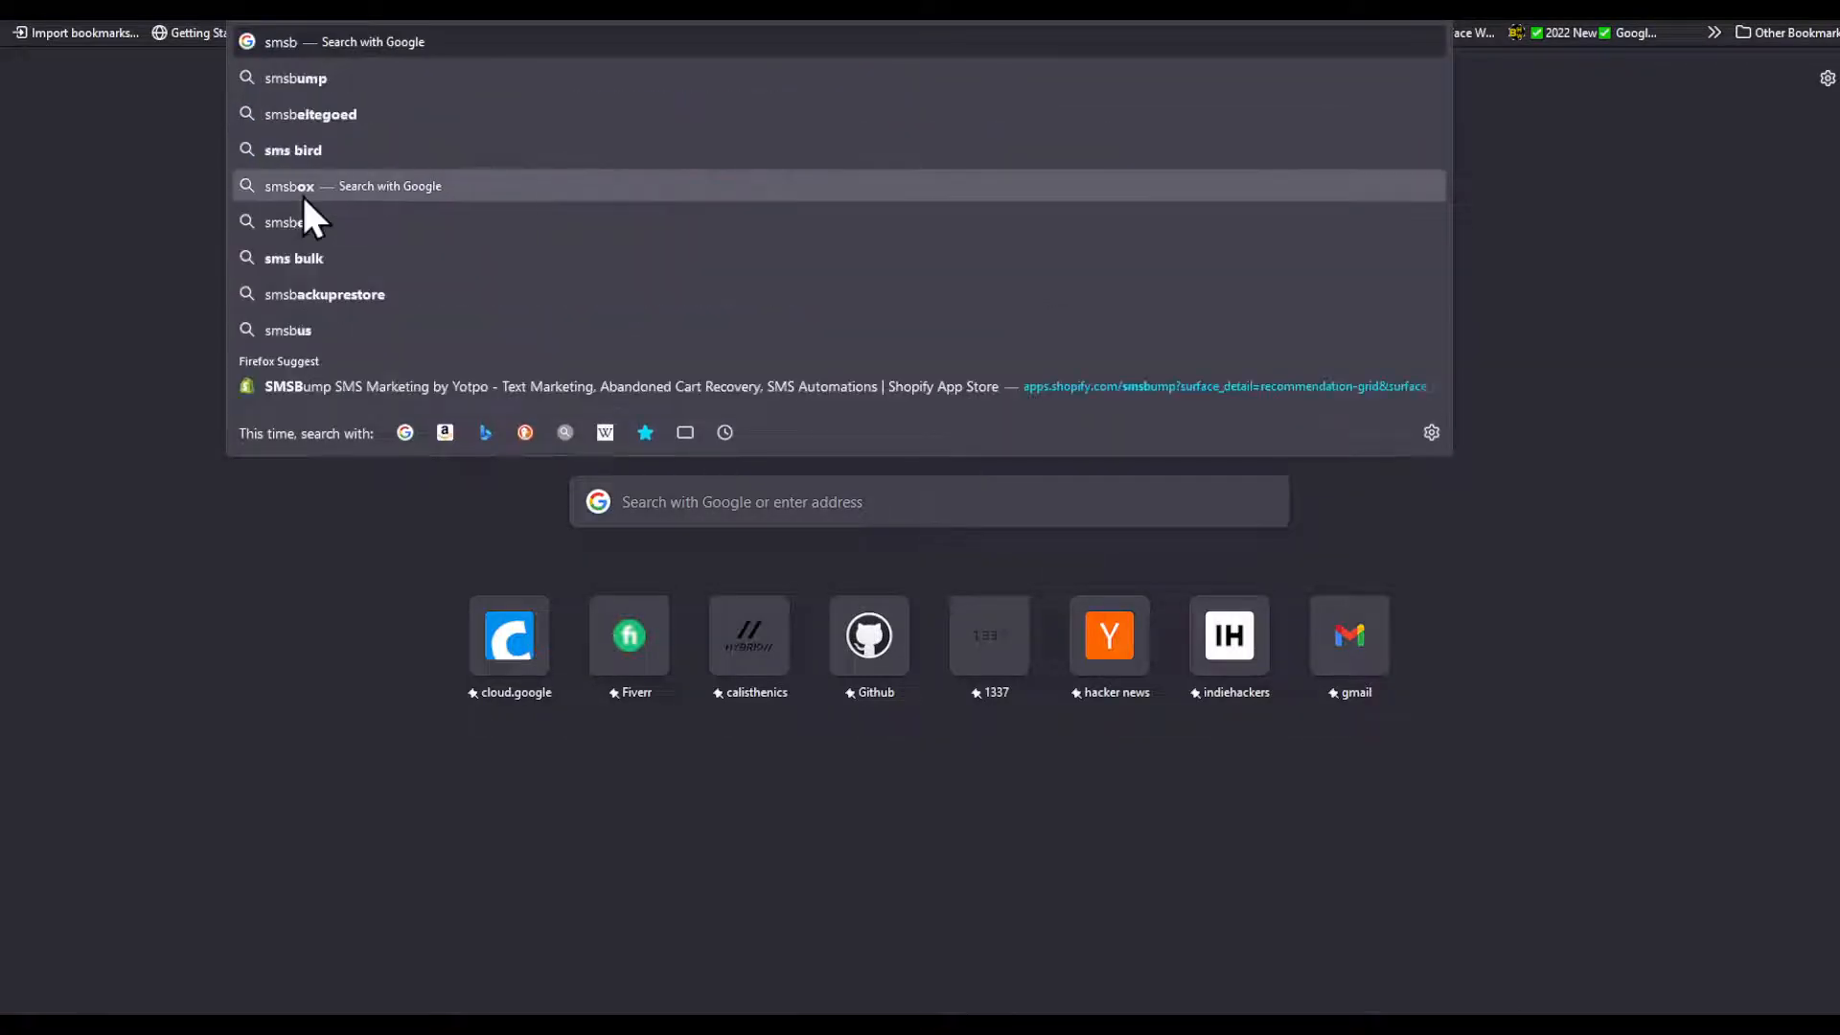
Search Google for 'smsbump', then reach the Shopify App Store from recommended apps.
click(296, 78)
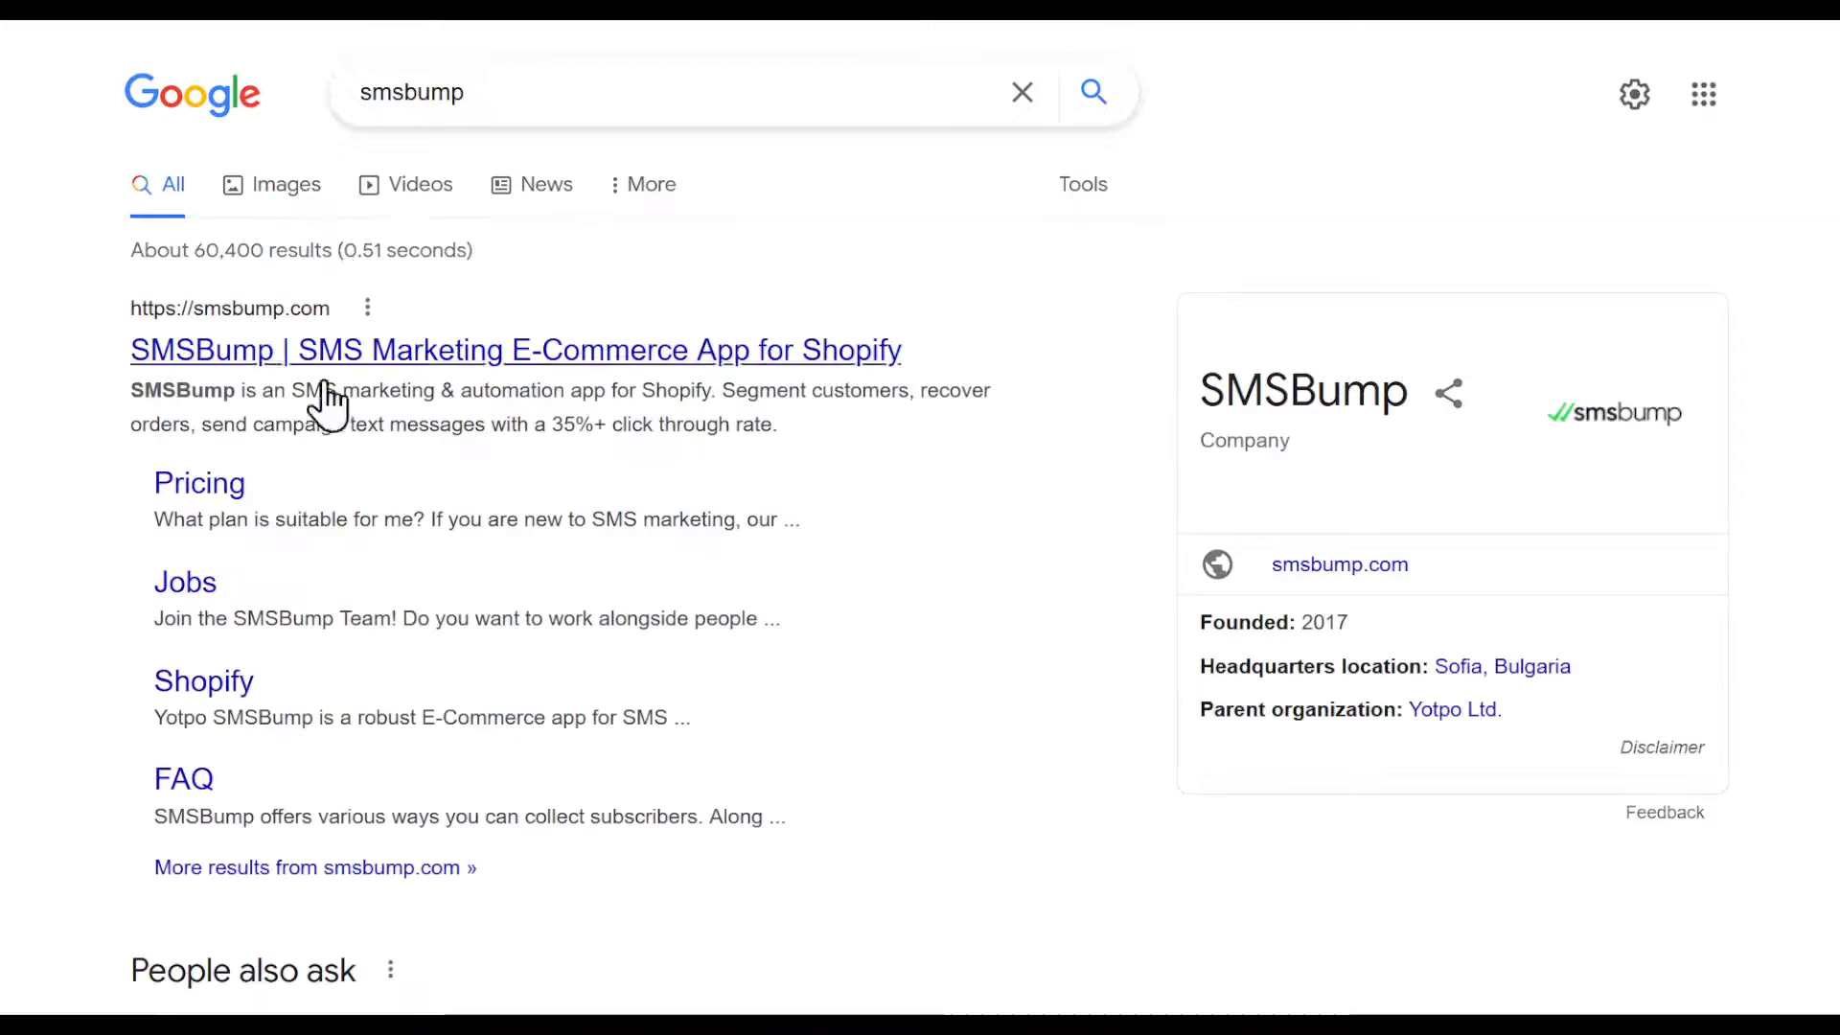
click(514, 350)
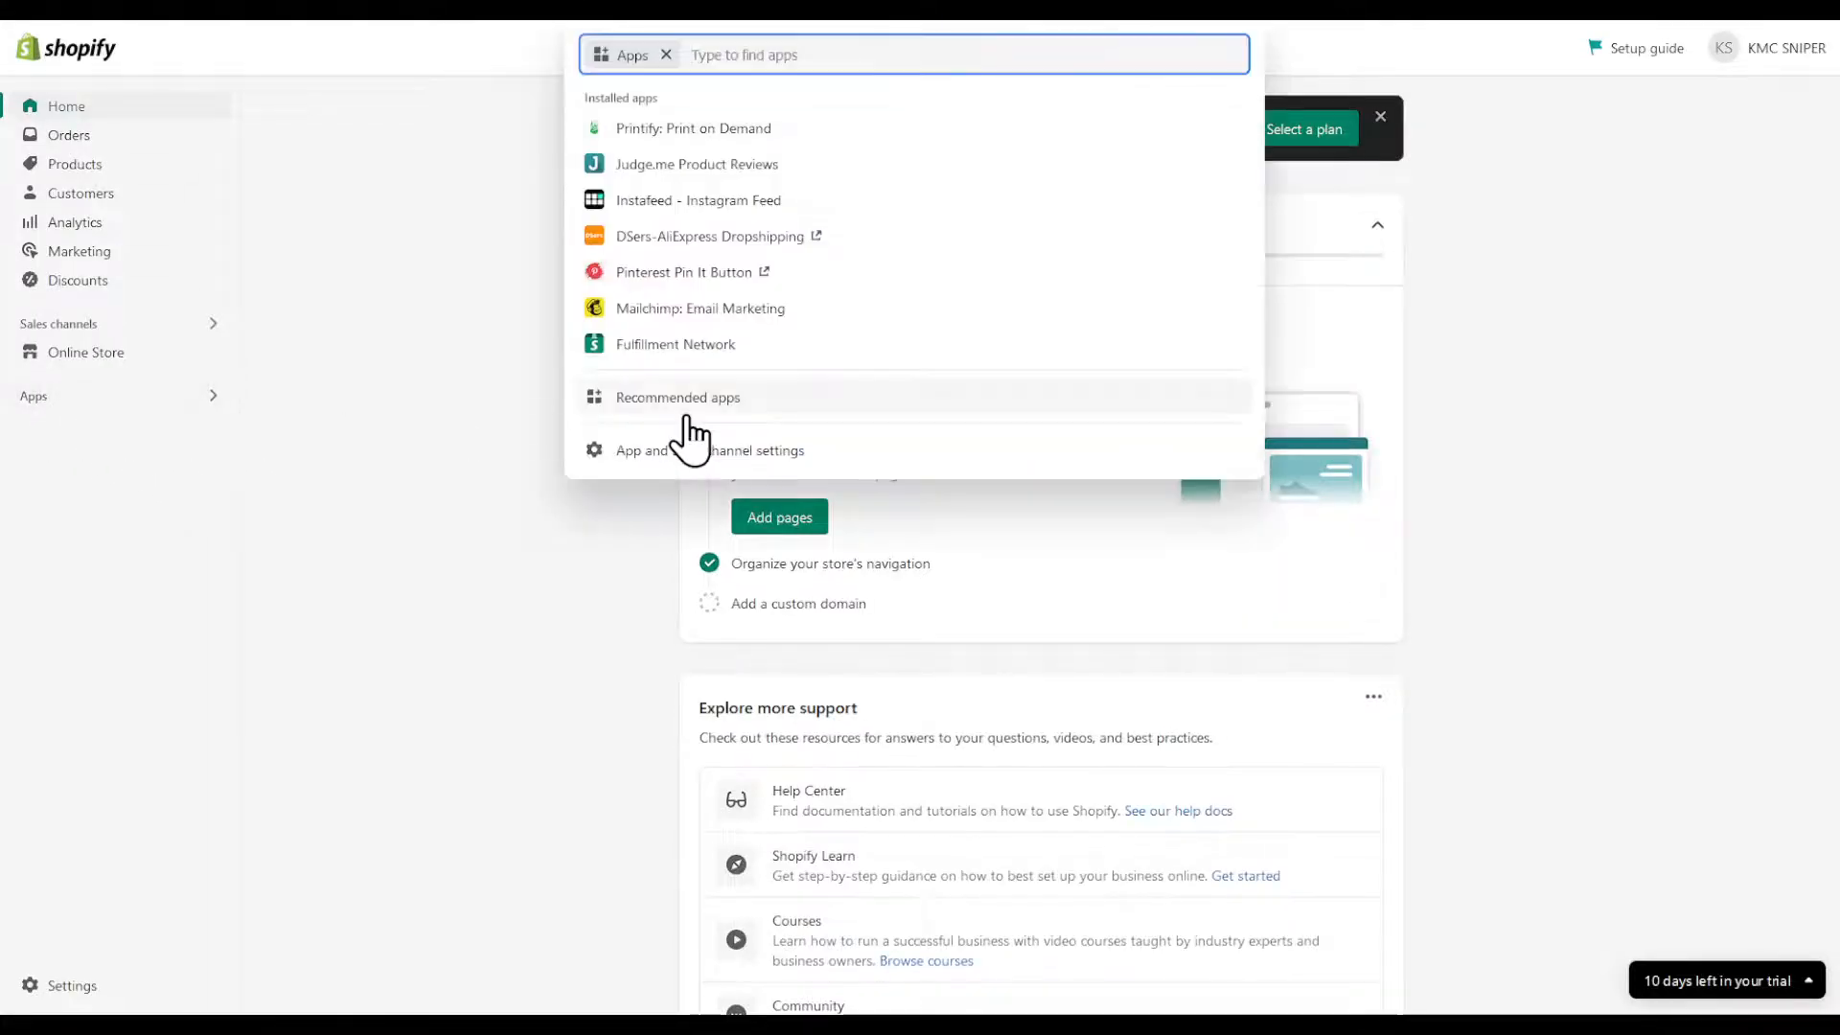
click(677, 396)
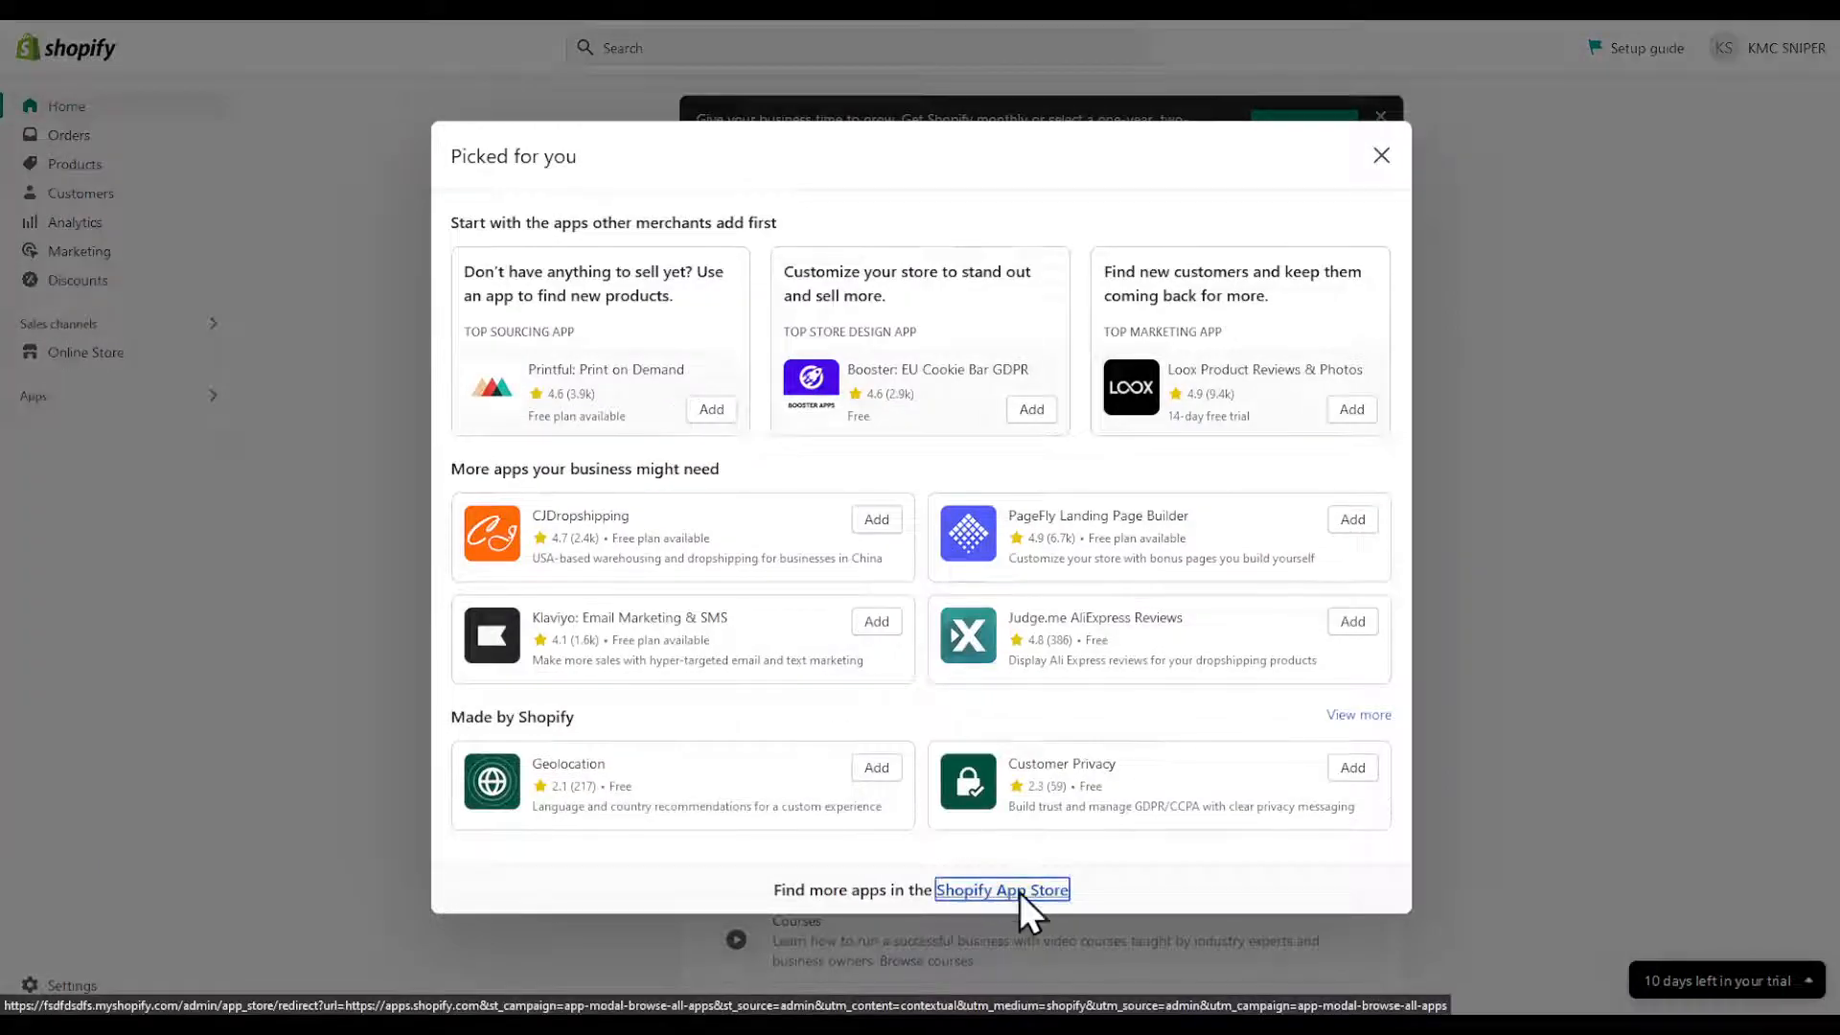
click(1002, 889)
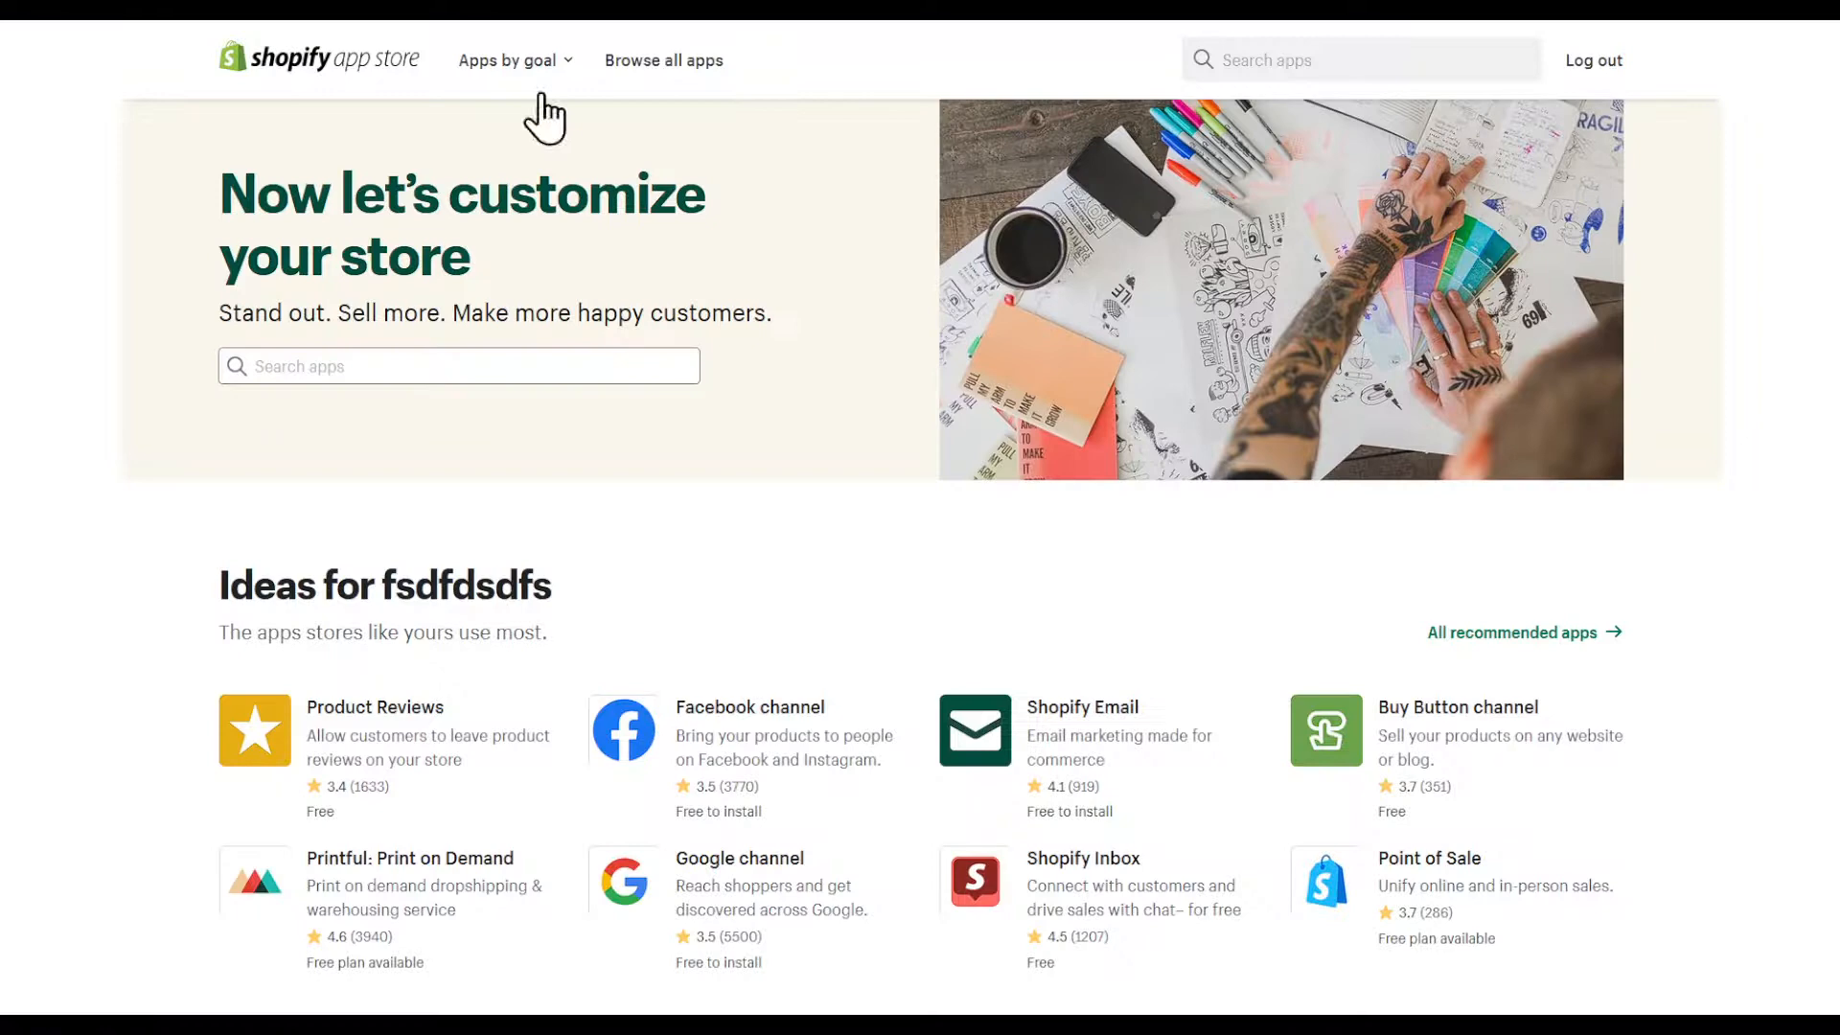
mouse_move(982, 155)
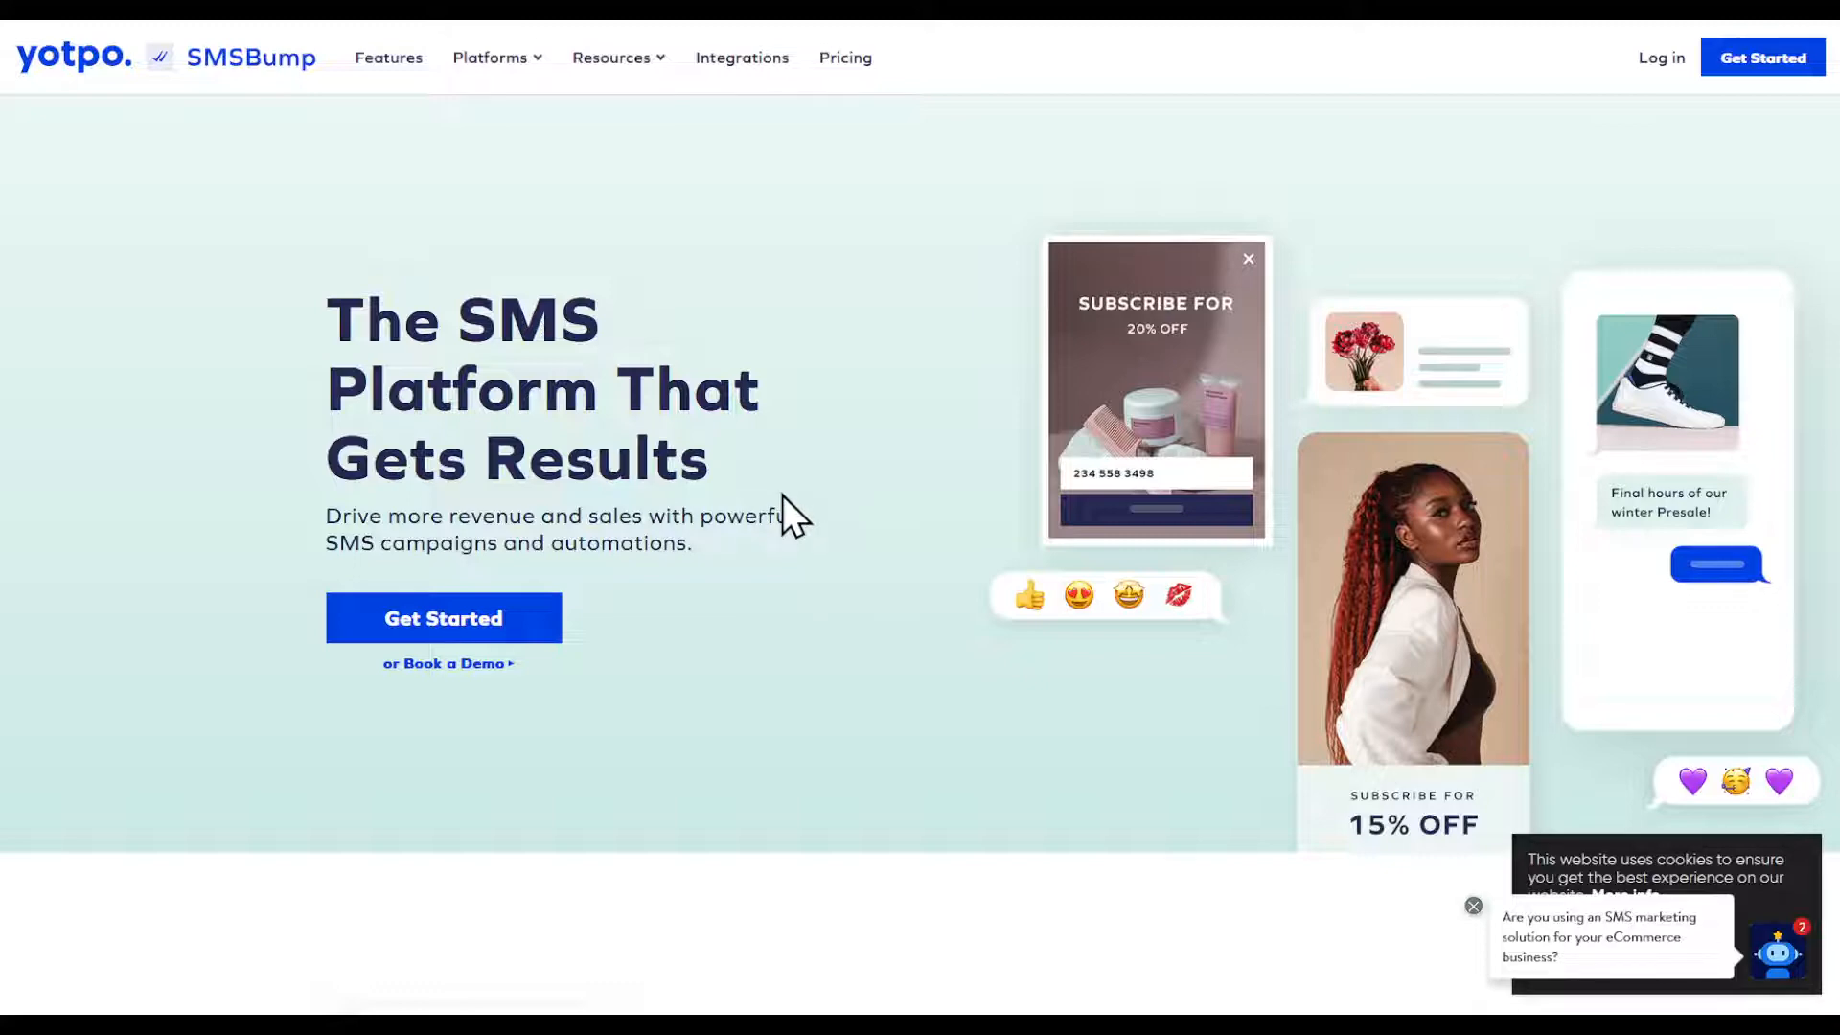
mouse_move(793, 490)
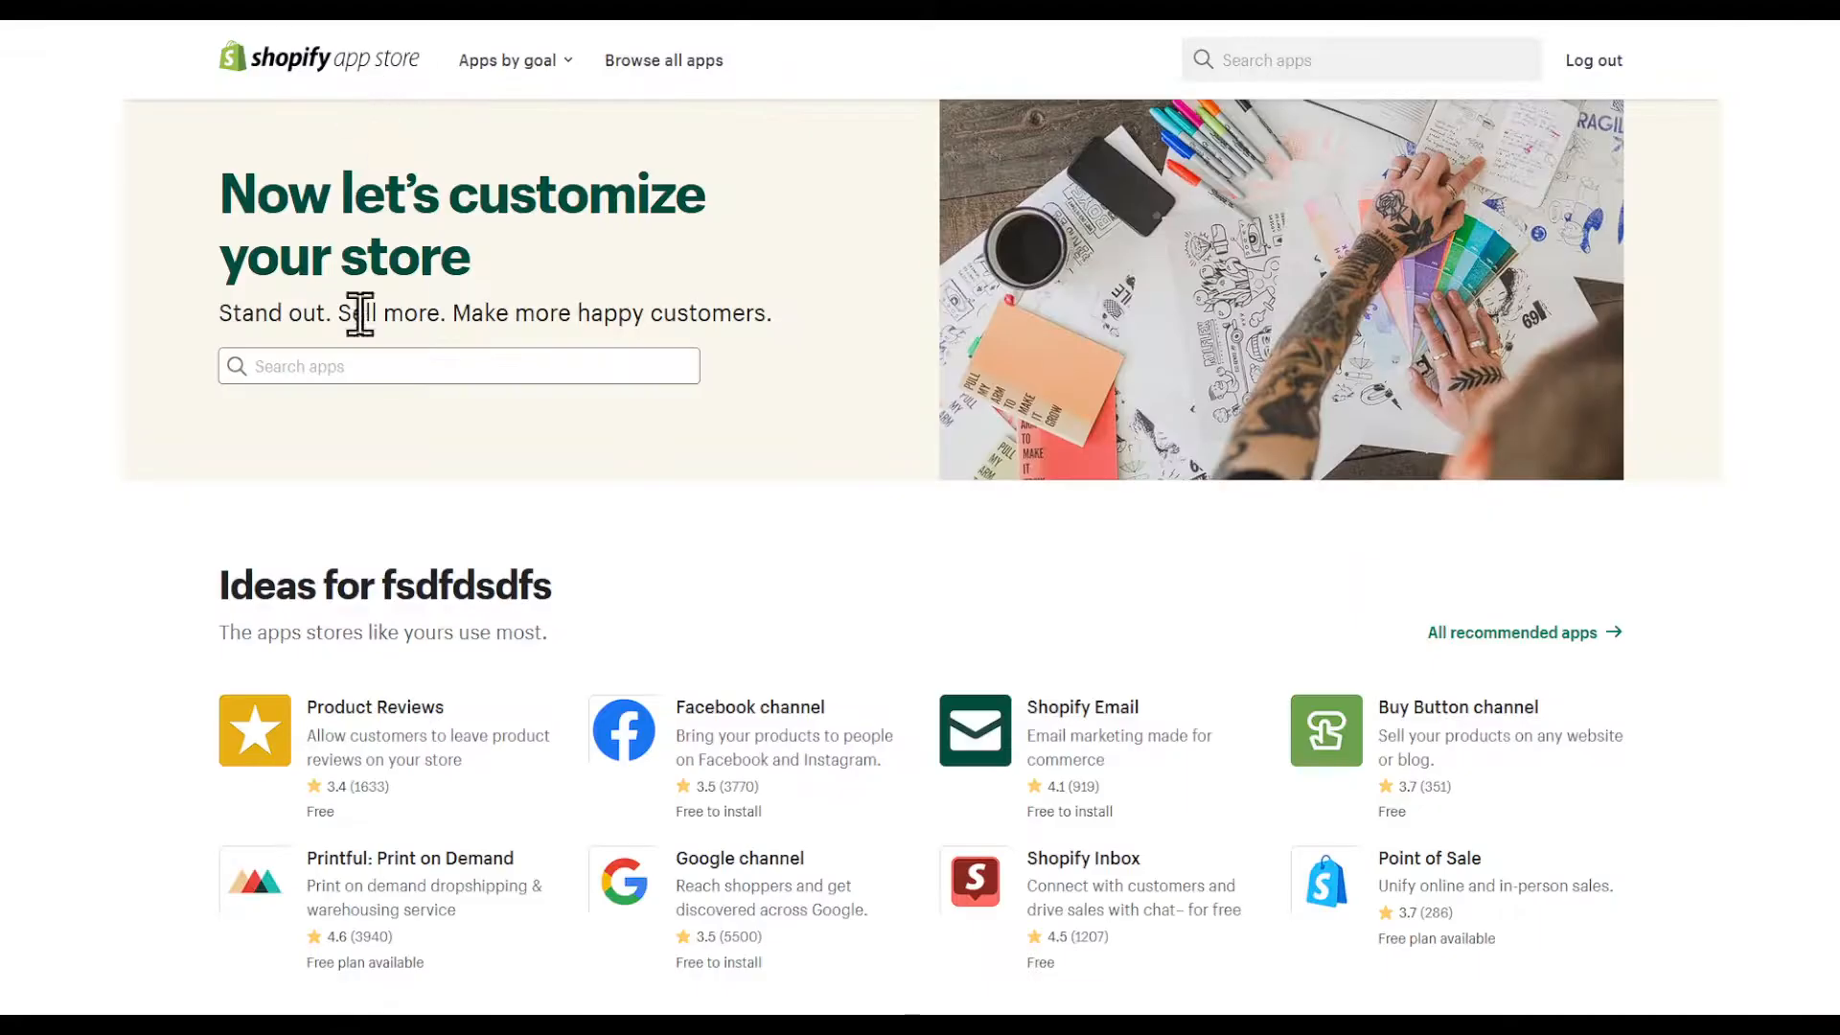
On the SMSBump site, choose Shopify to open the SMSBump: SMS Marketing & Email listing.
text(sms)
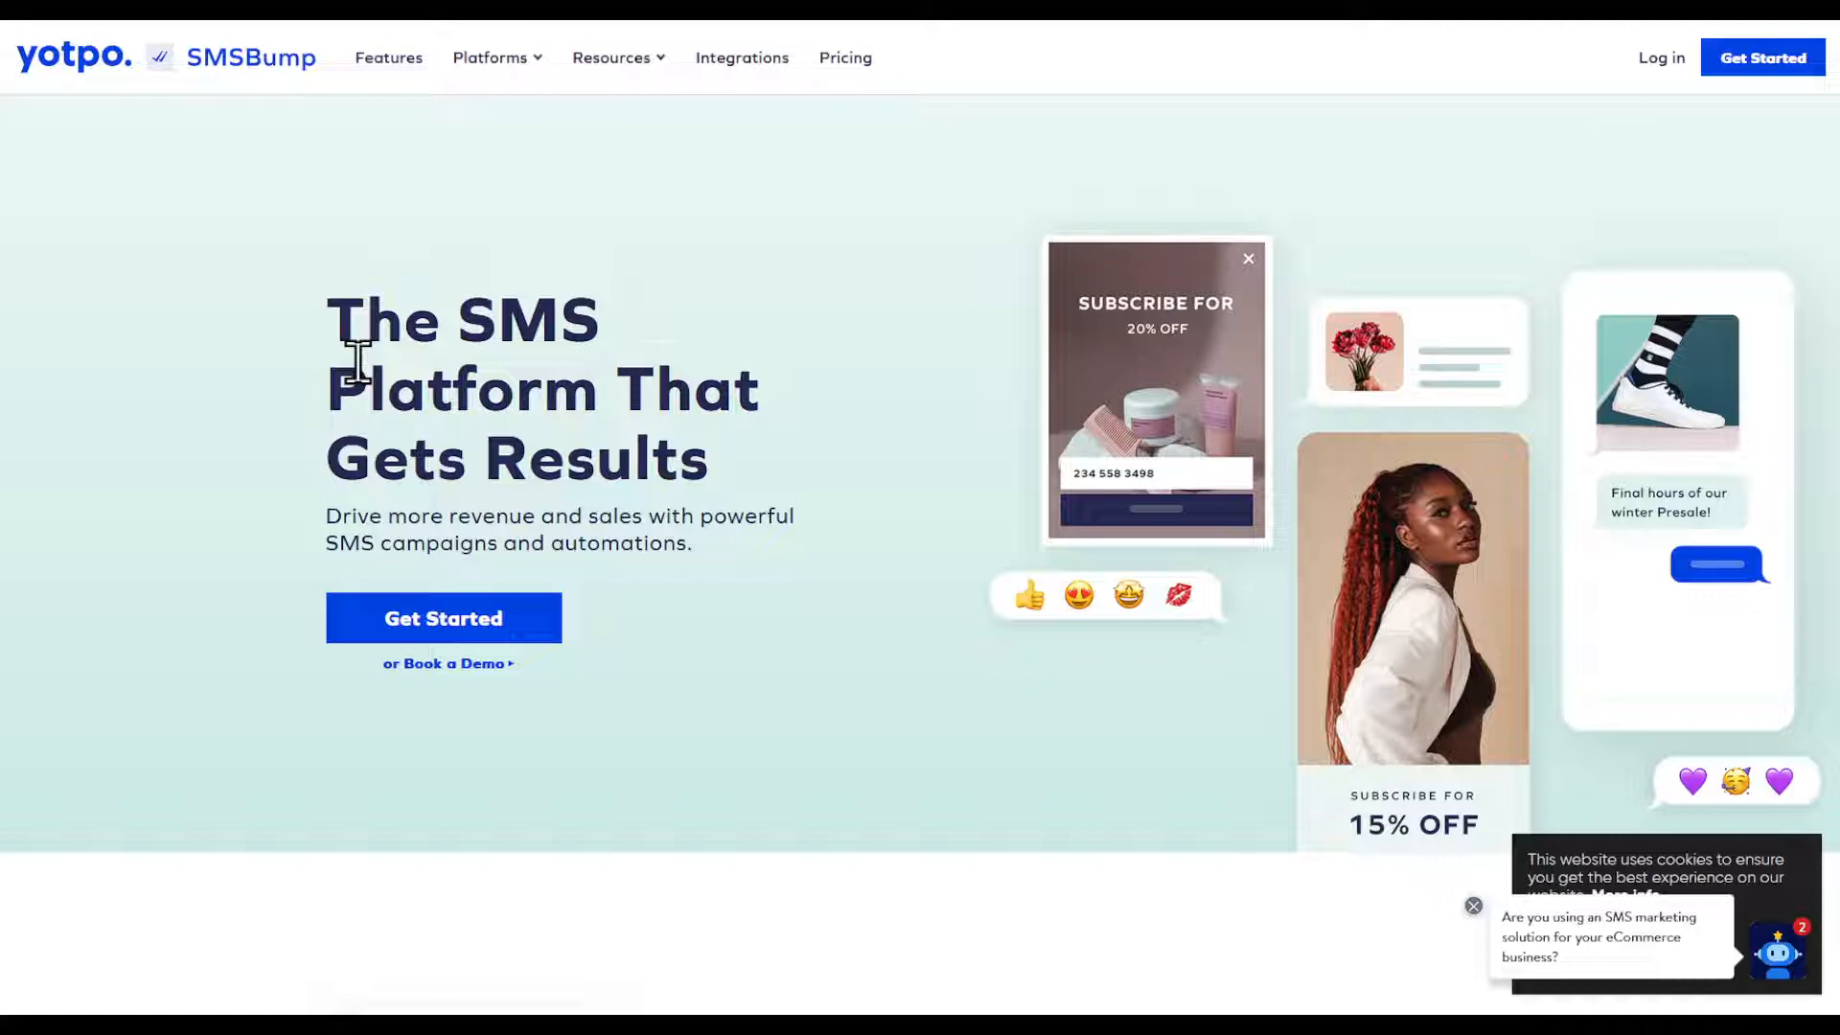
mouse_move(534, 188)
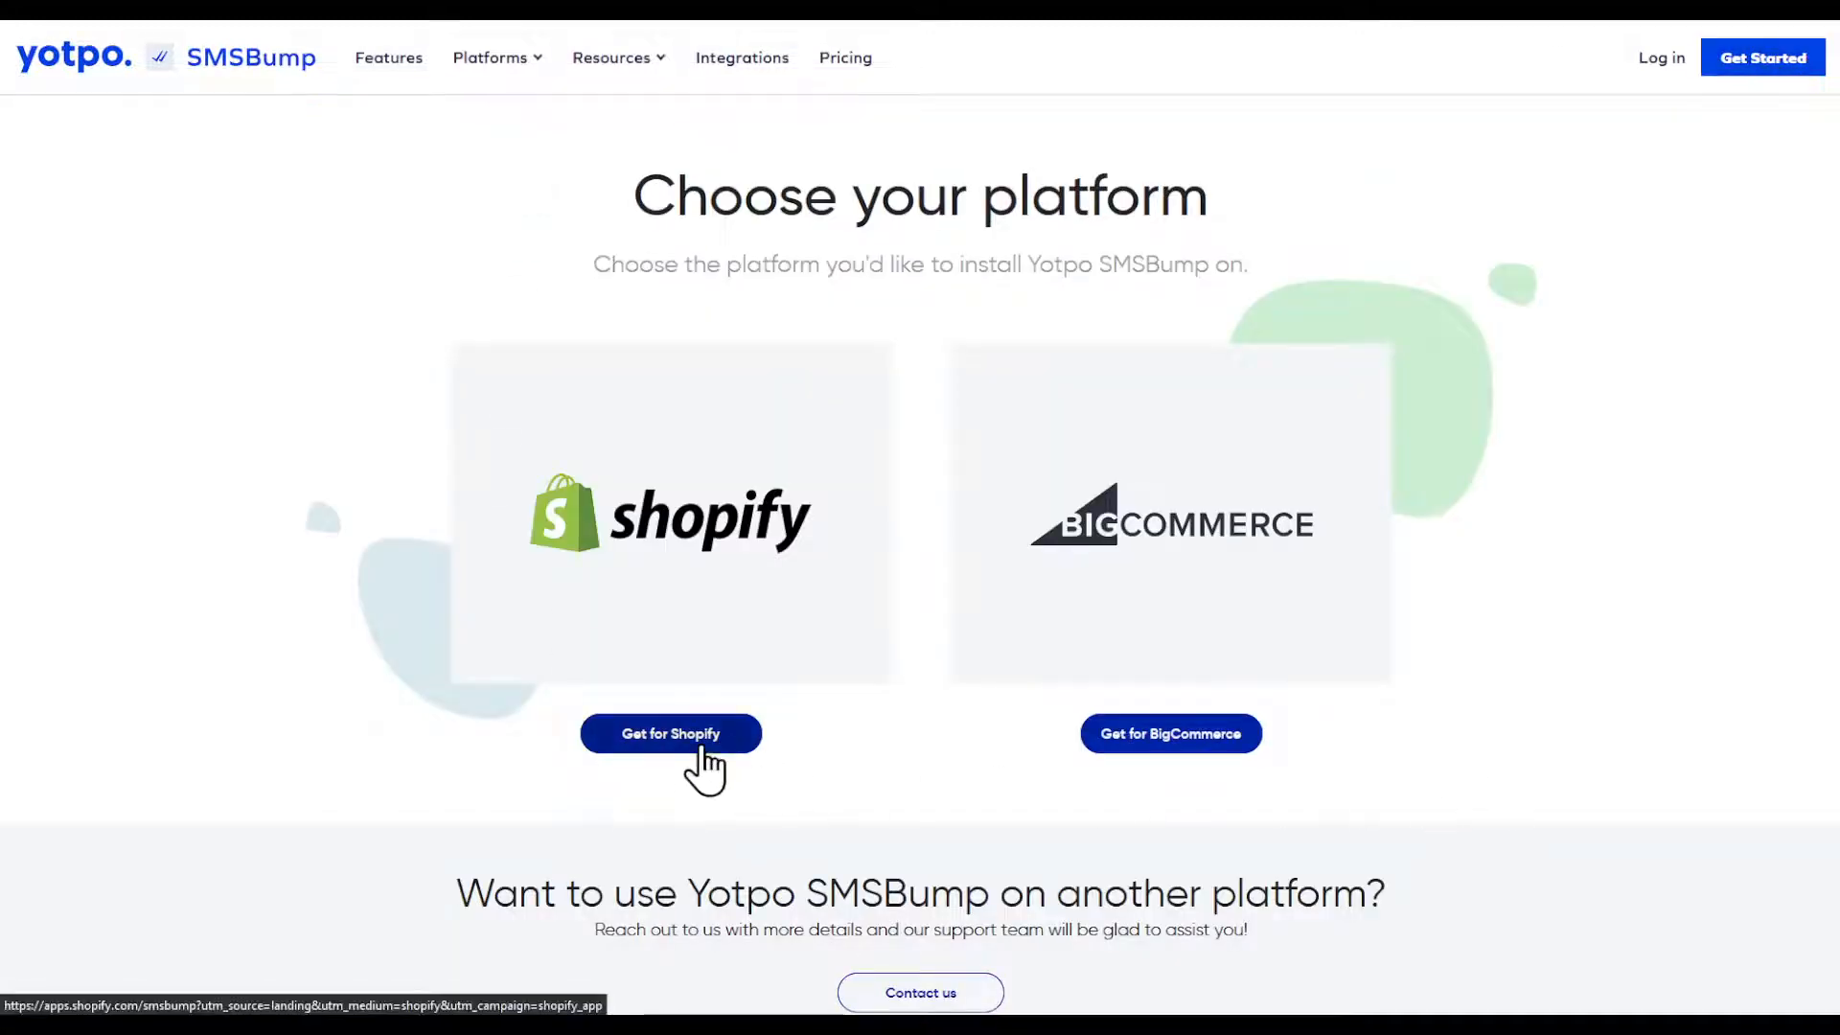
click(670, 733)
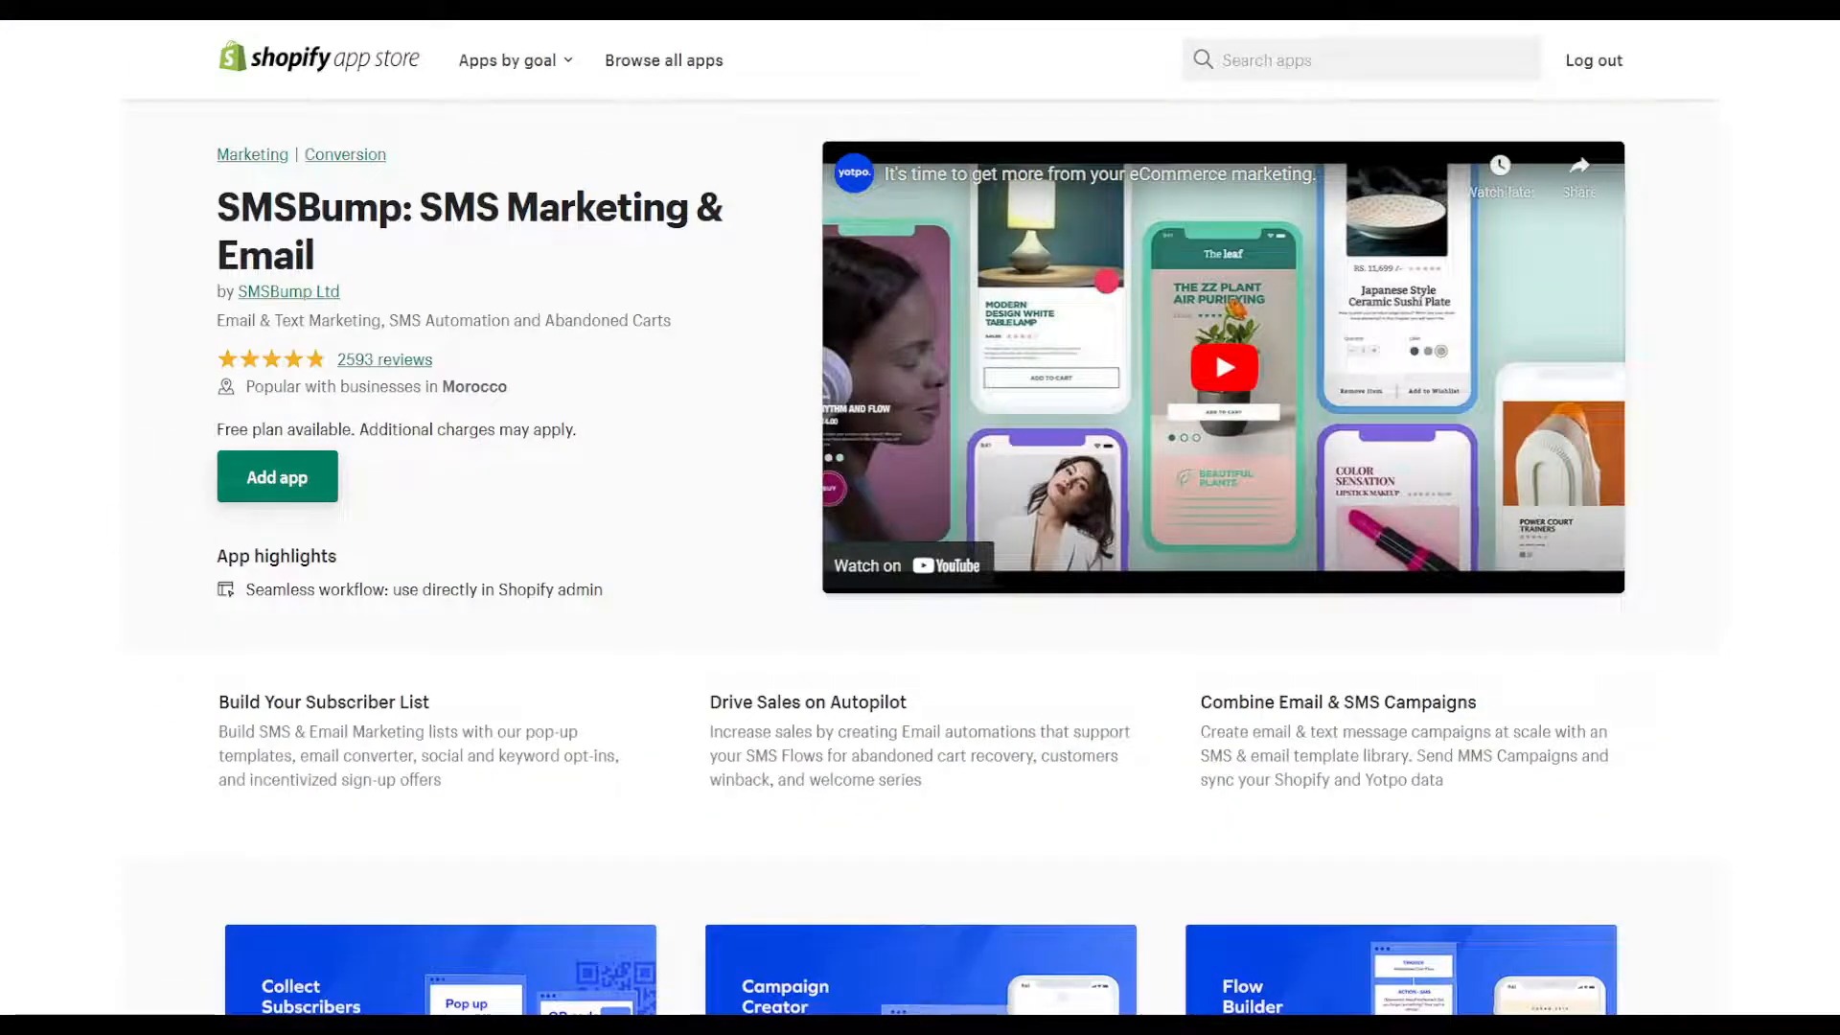
Search the App Store for 'smsbump', open its listing, and add the app.
text(smsbump)
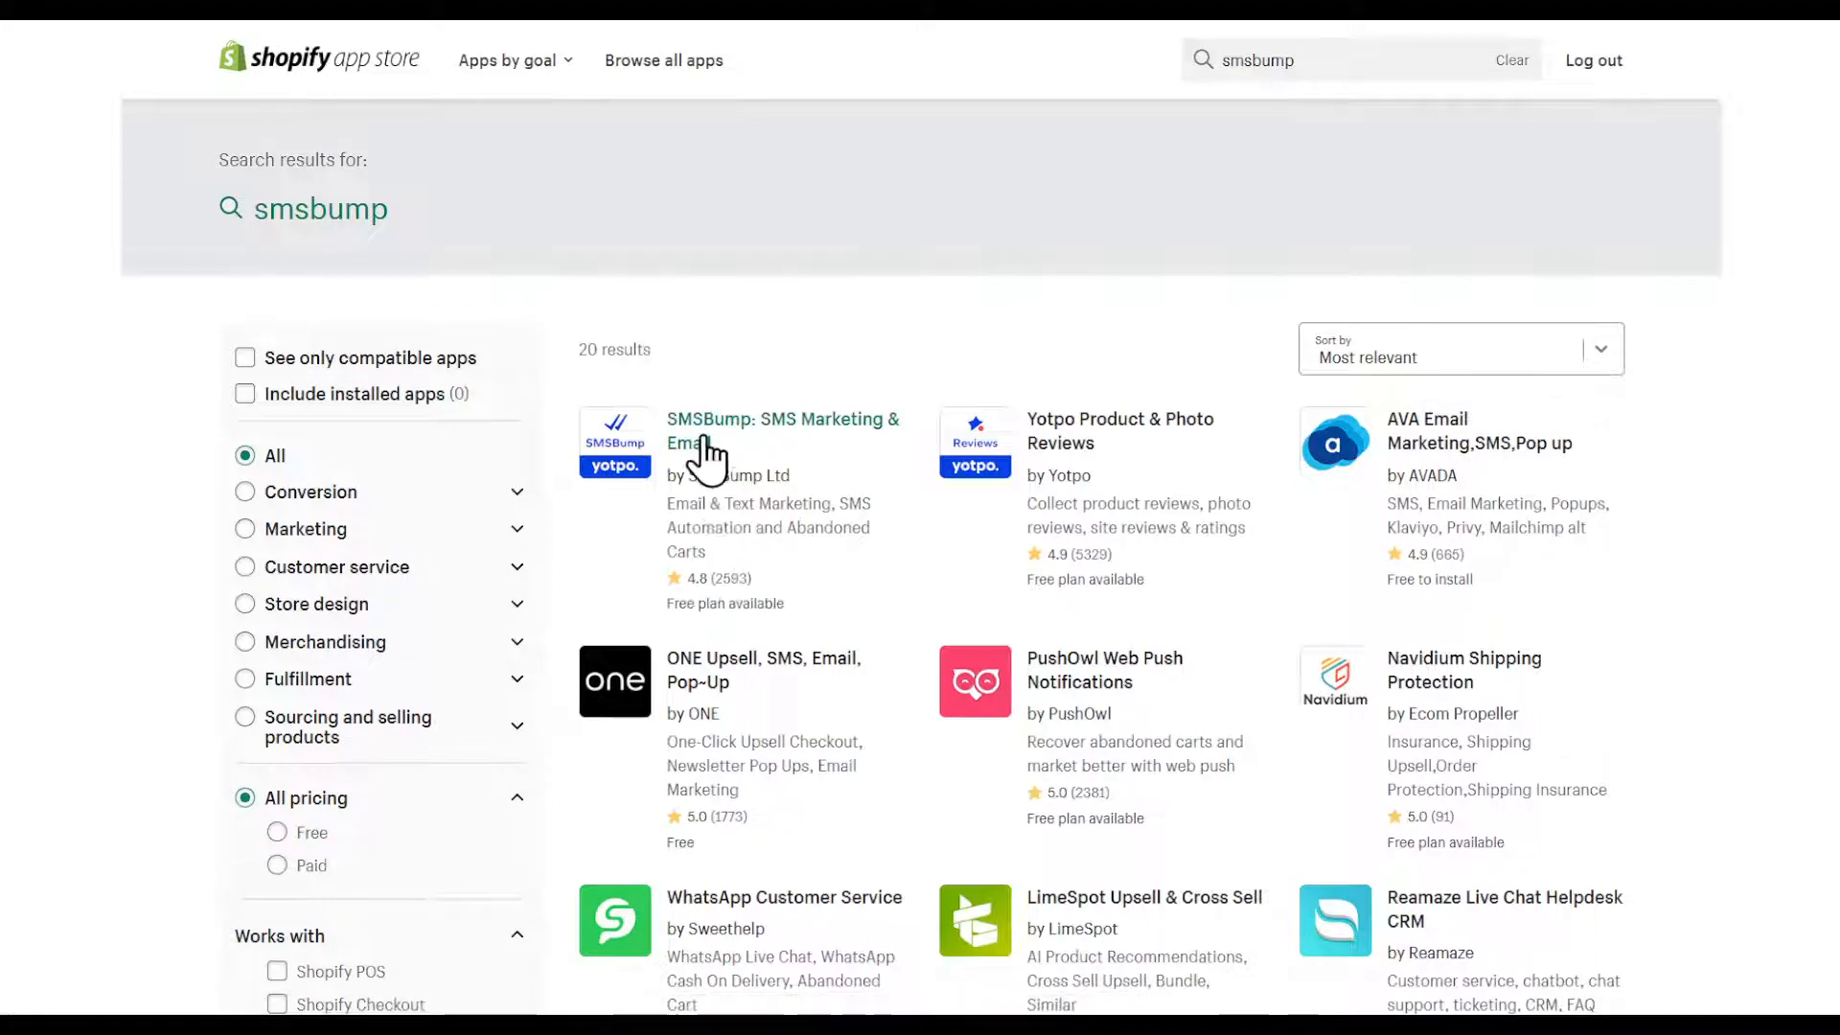
click(780, 430)
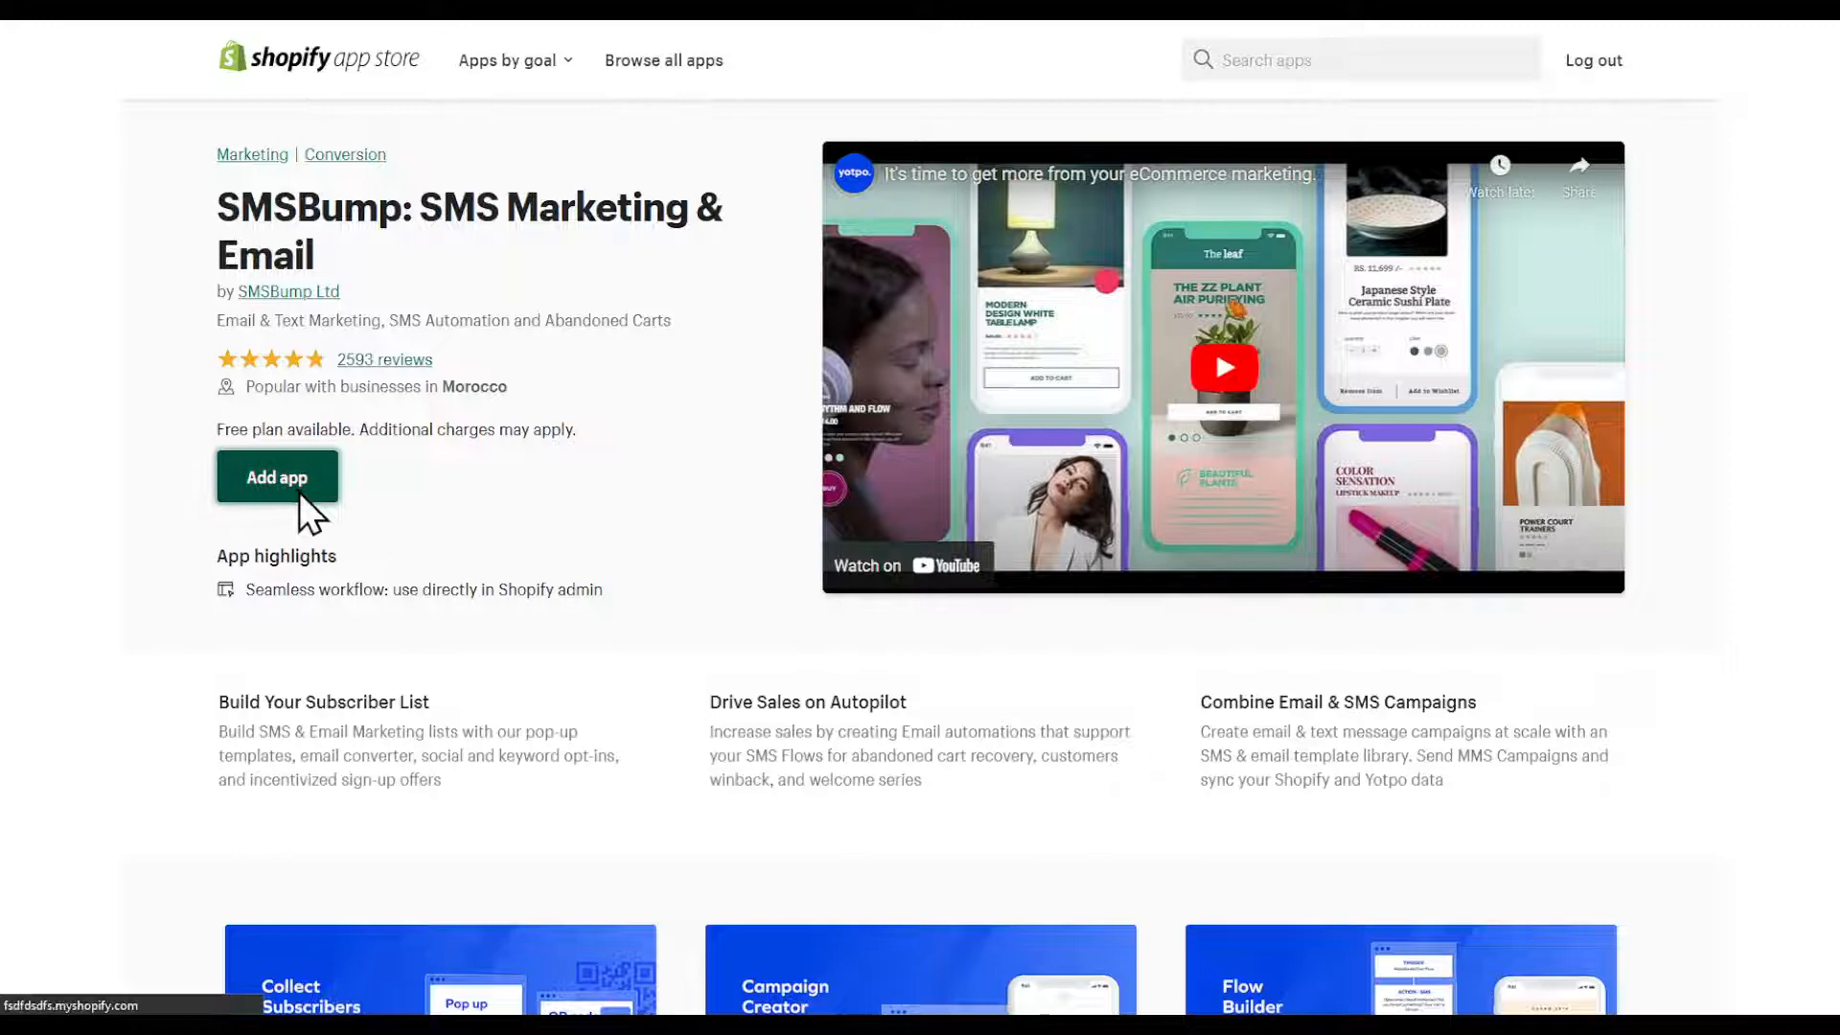
mouse_move(437, 481)
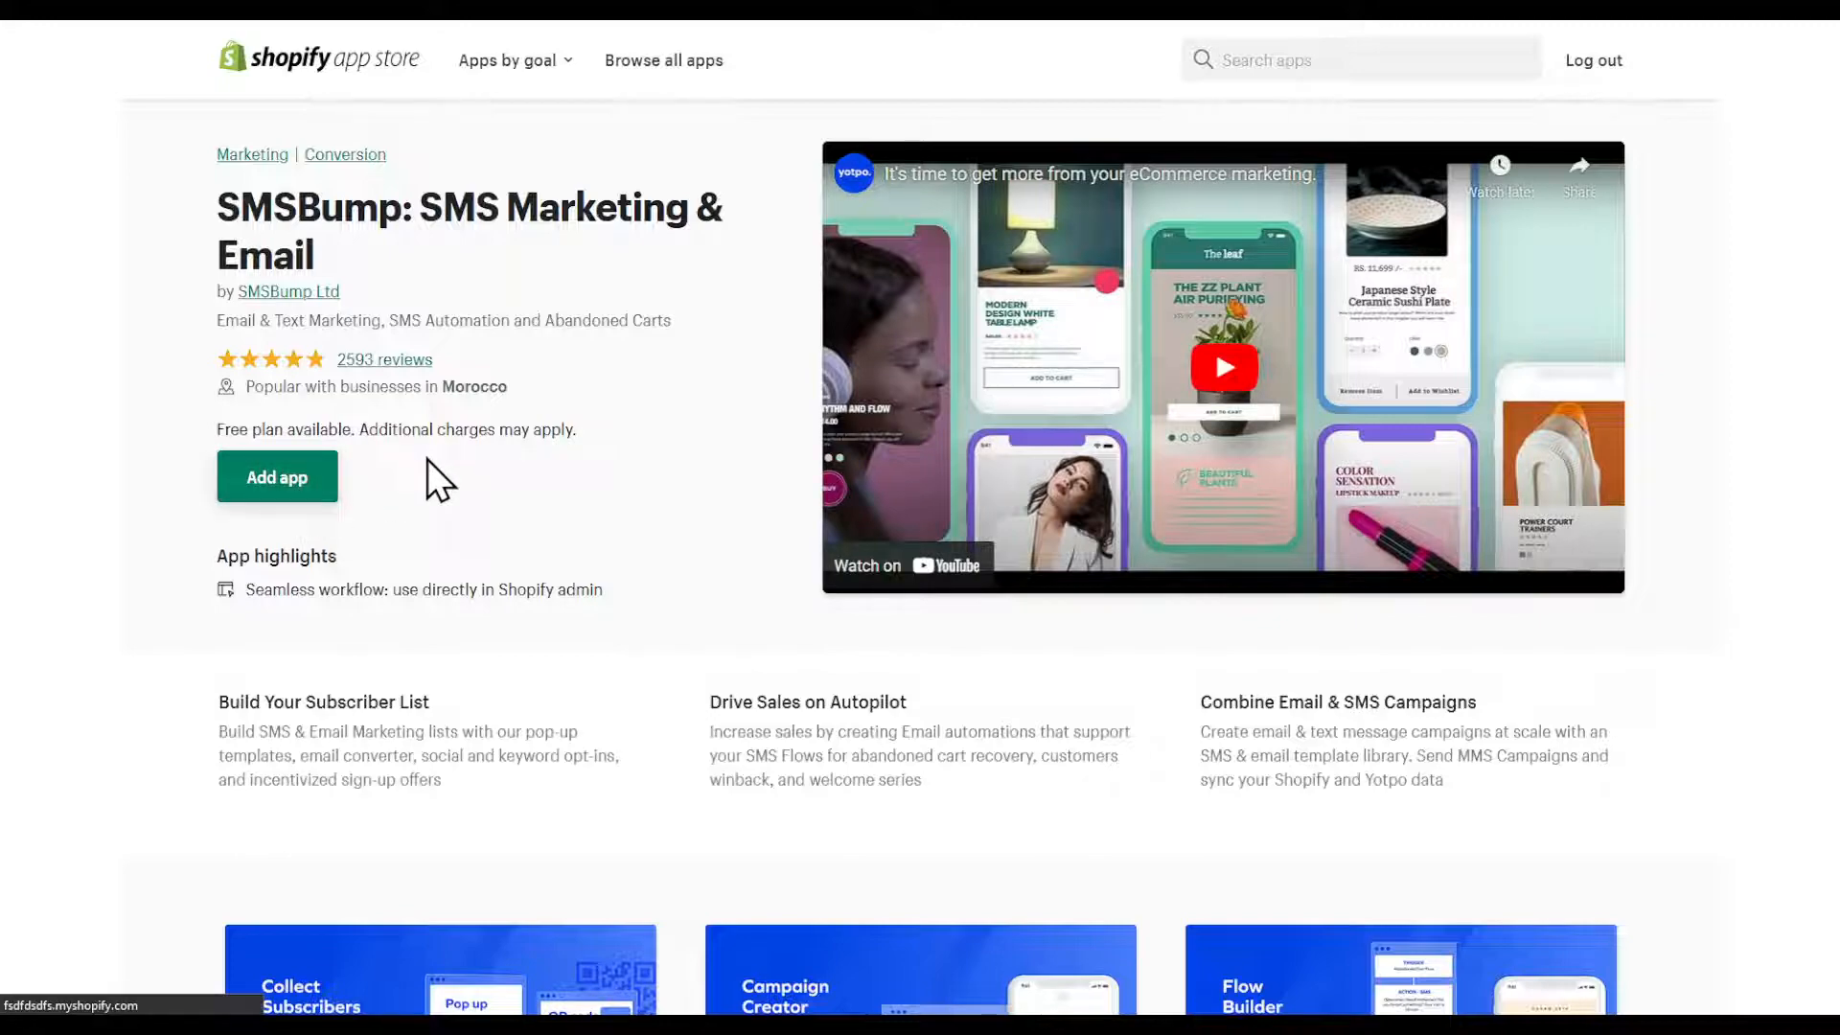
click(277, 476)
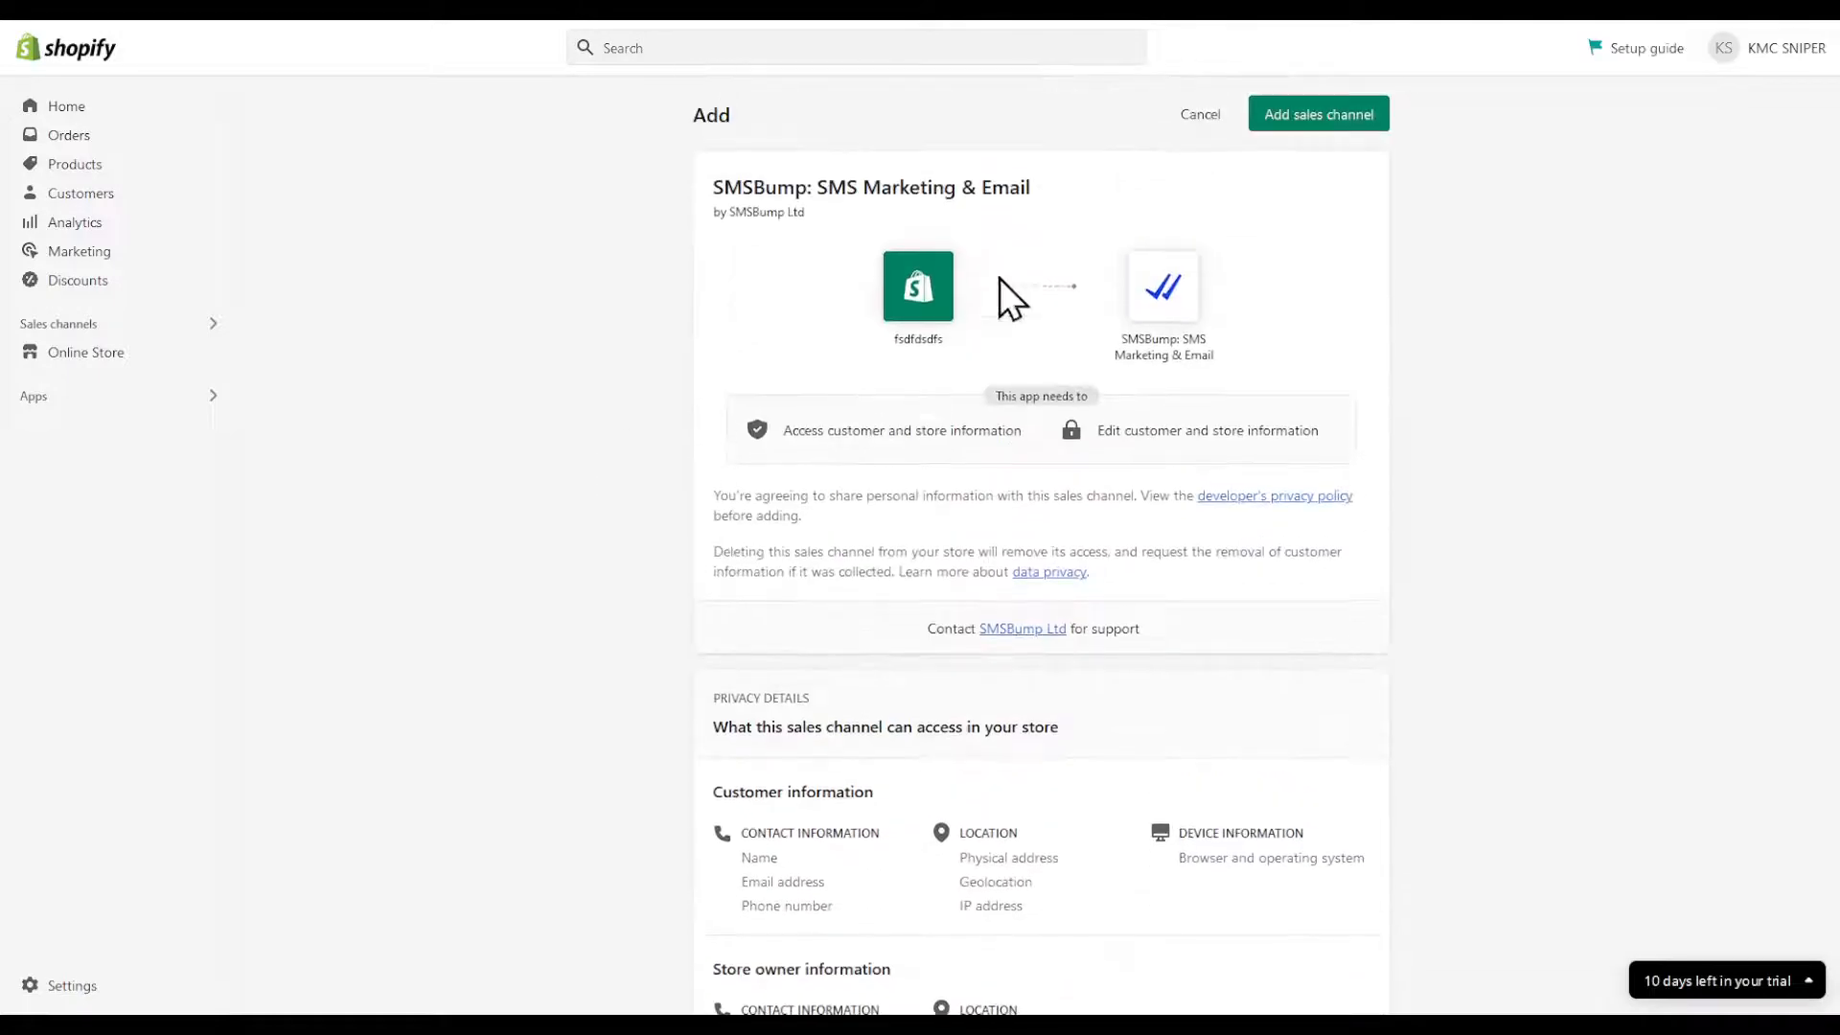
Confirm adding SMSBump as a sales channel and load its app page.
click(1317, 114)
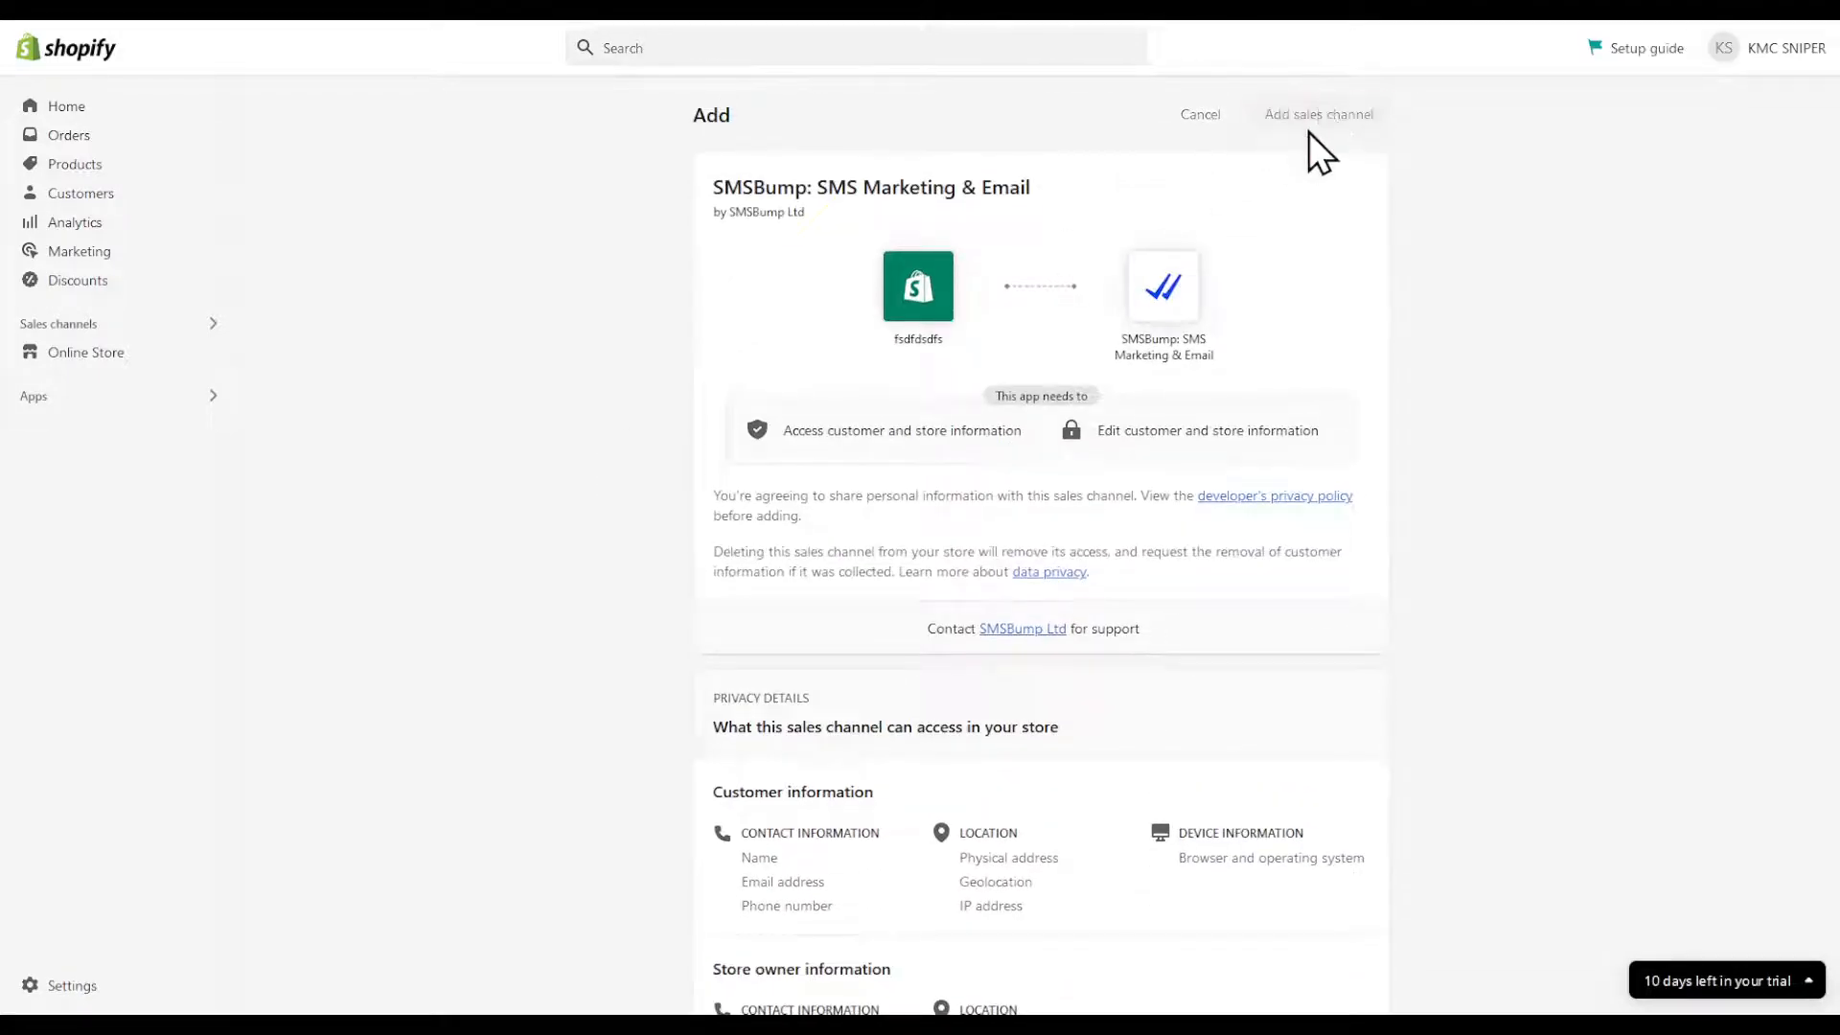
click(1319, 114)
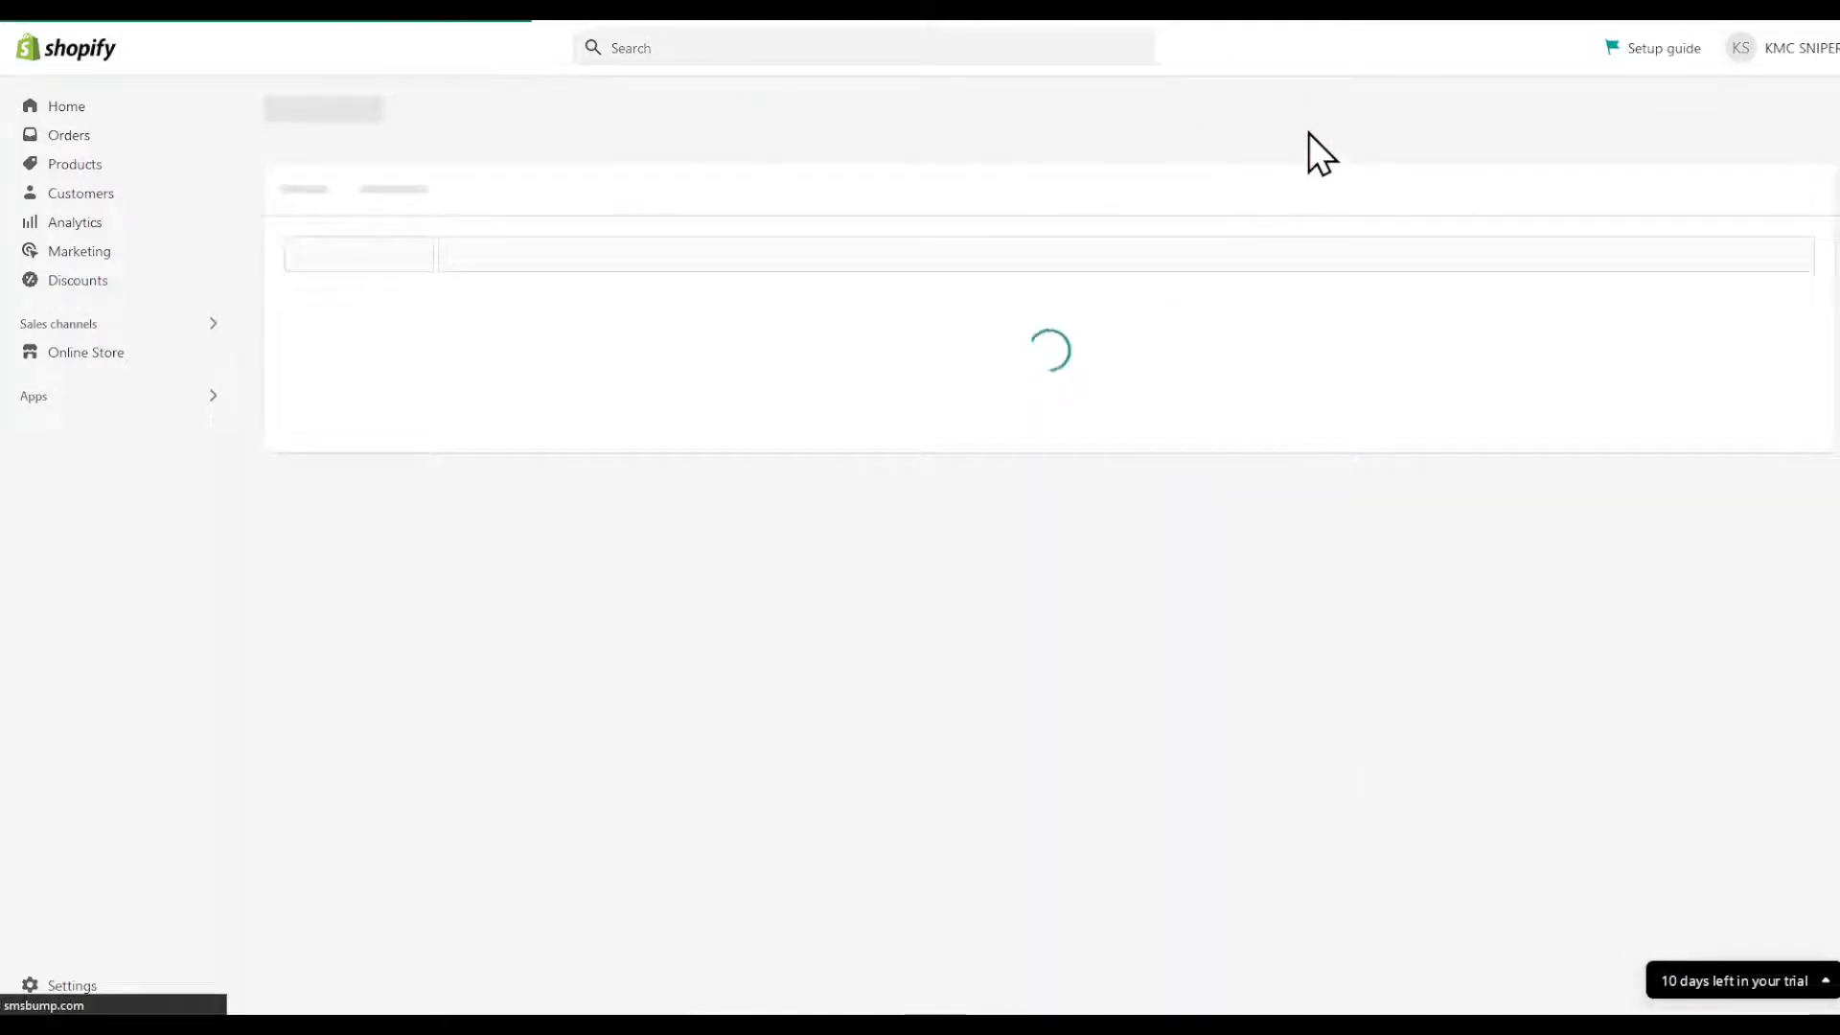
mouse_move(1274, 129)
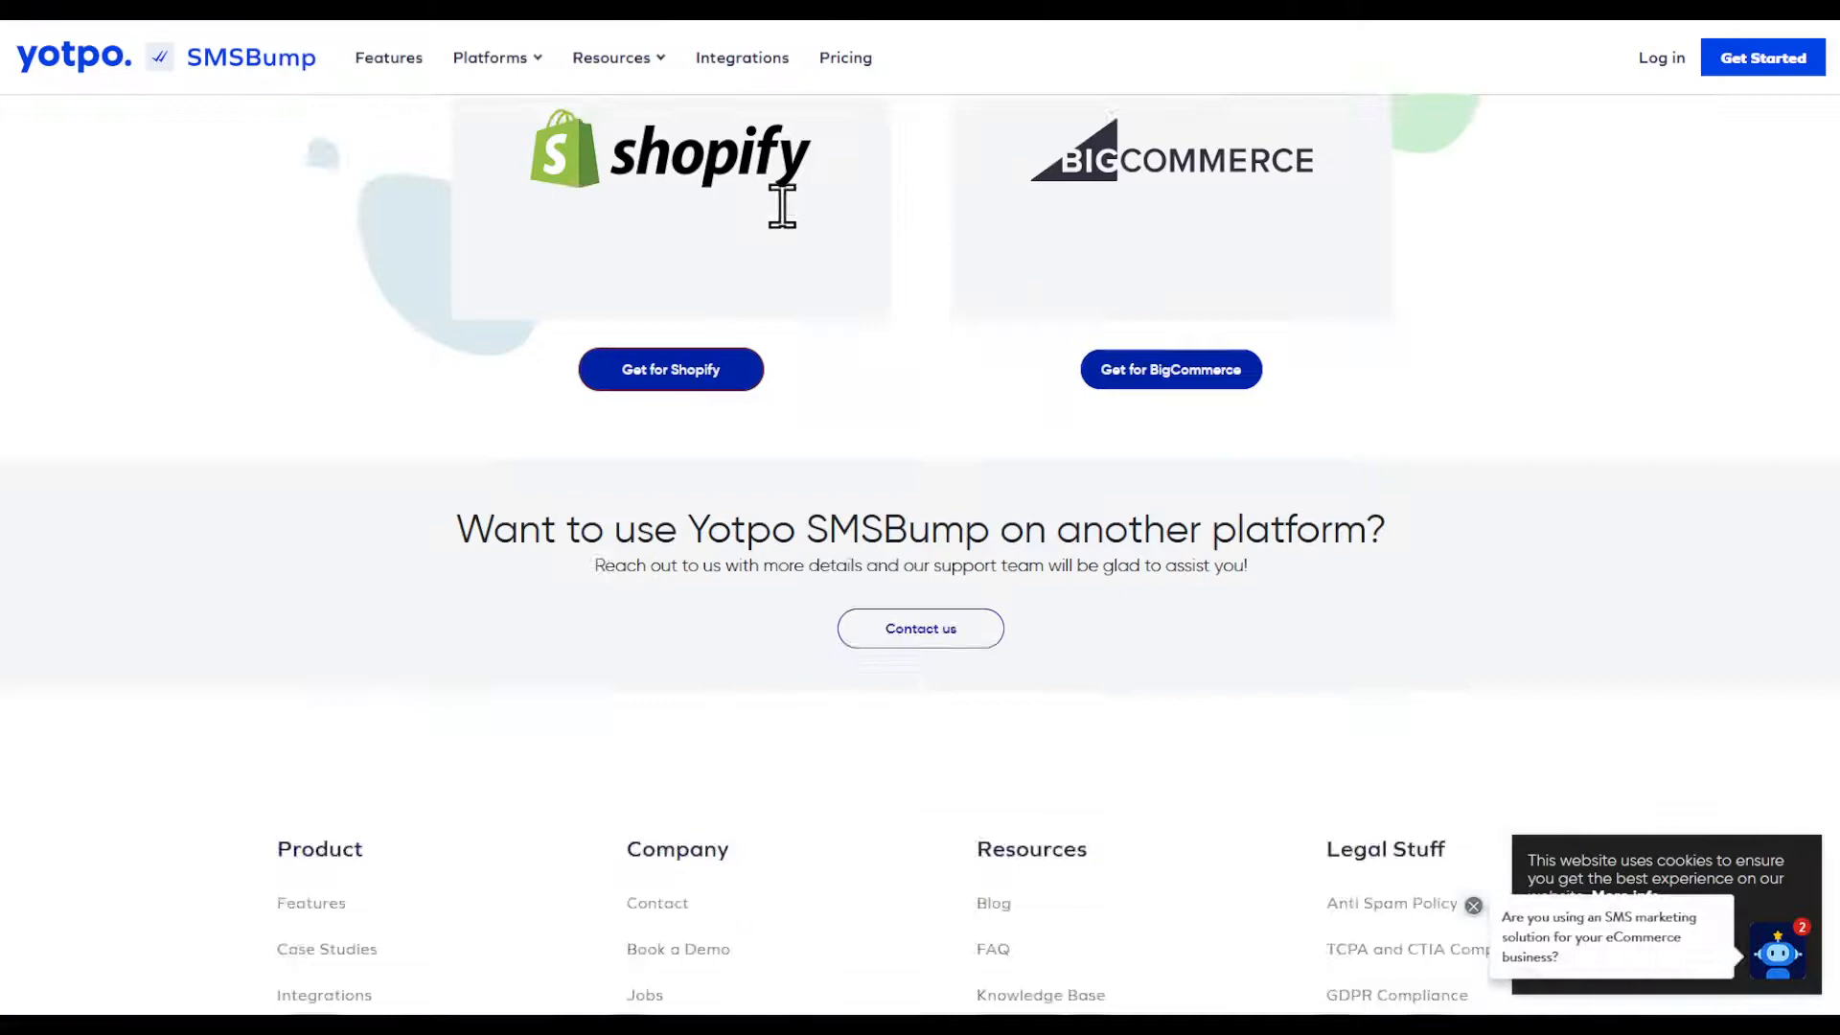
click(669, 368)
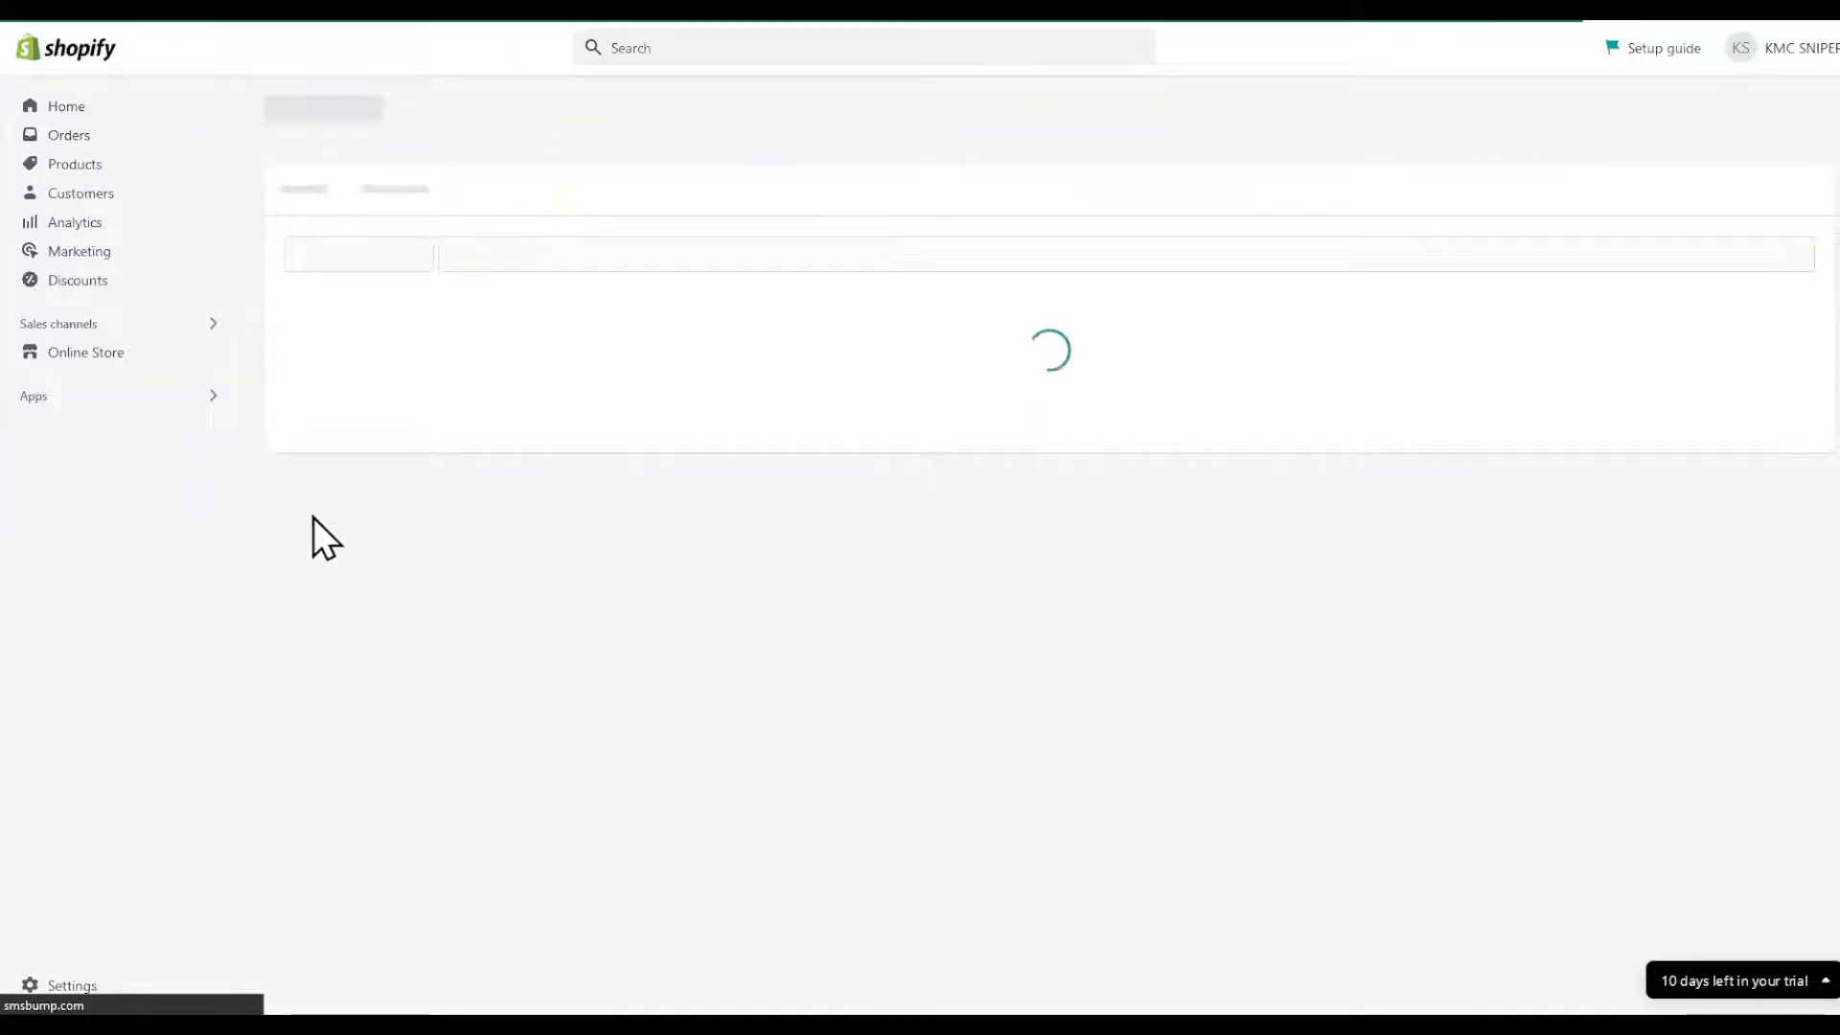
mouse_move(1438, 754)
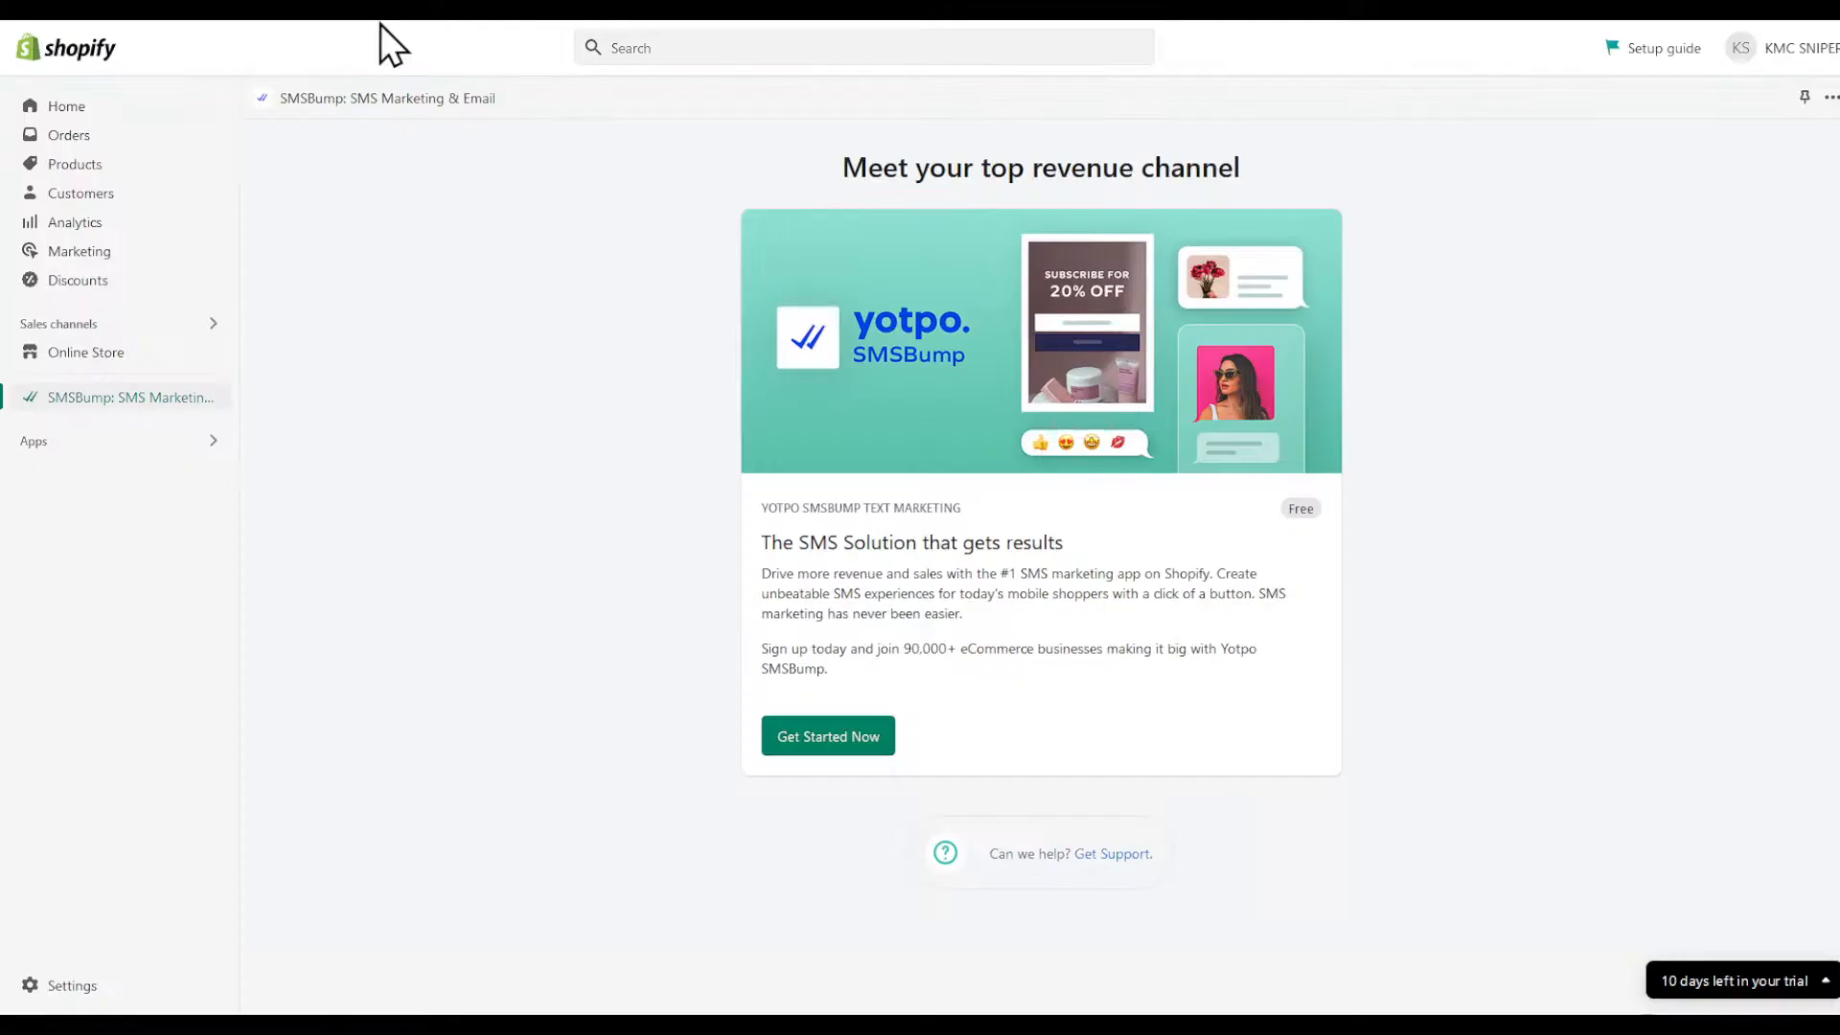
Get Started Now on SMSBump and allow the blocked Yotpo pop-up window.
click(827, 736)
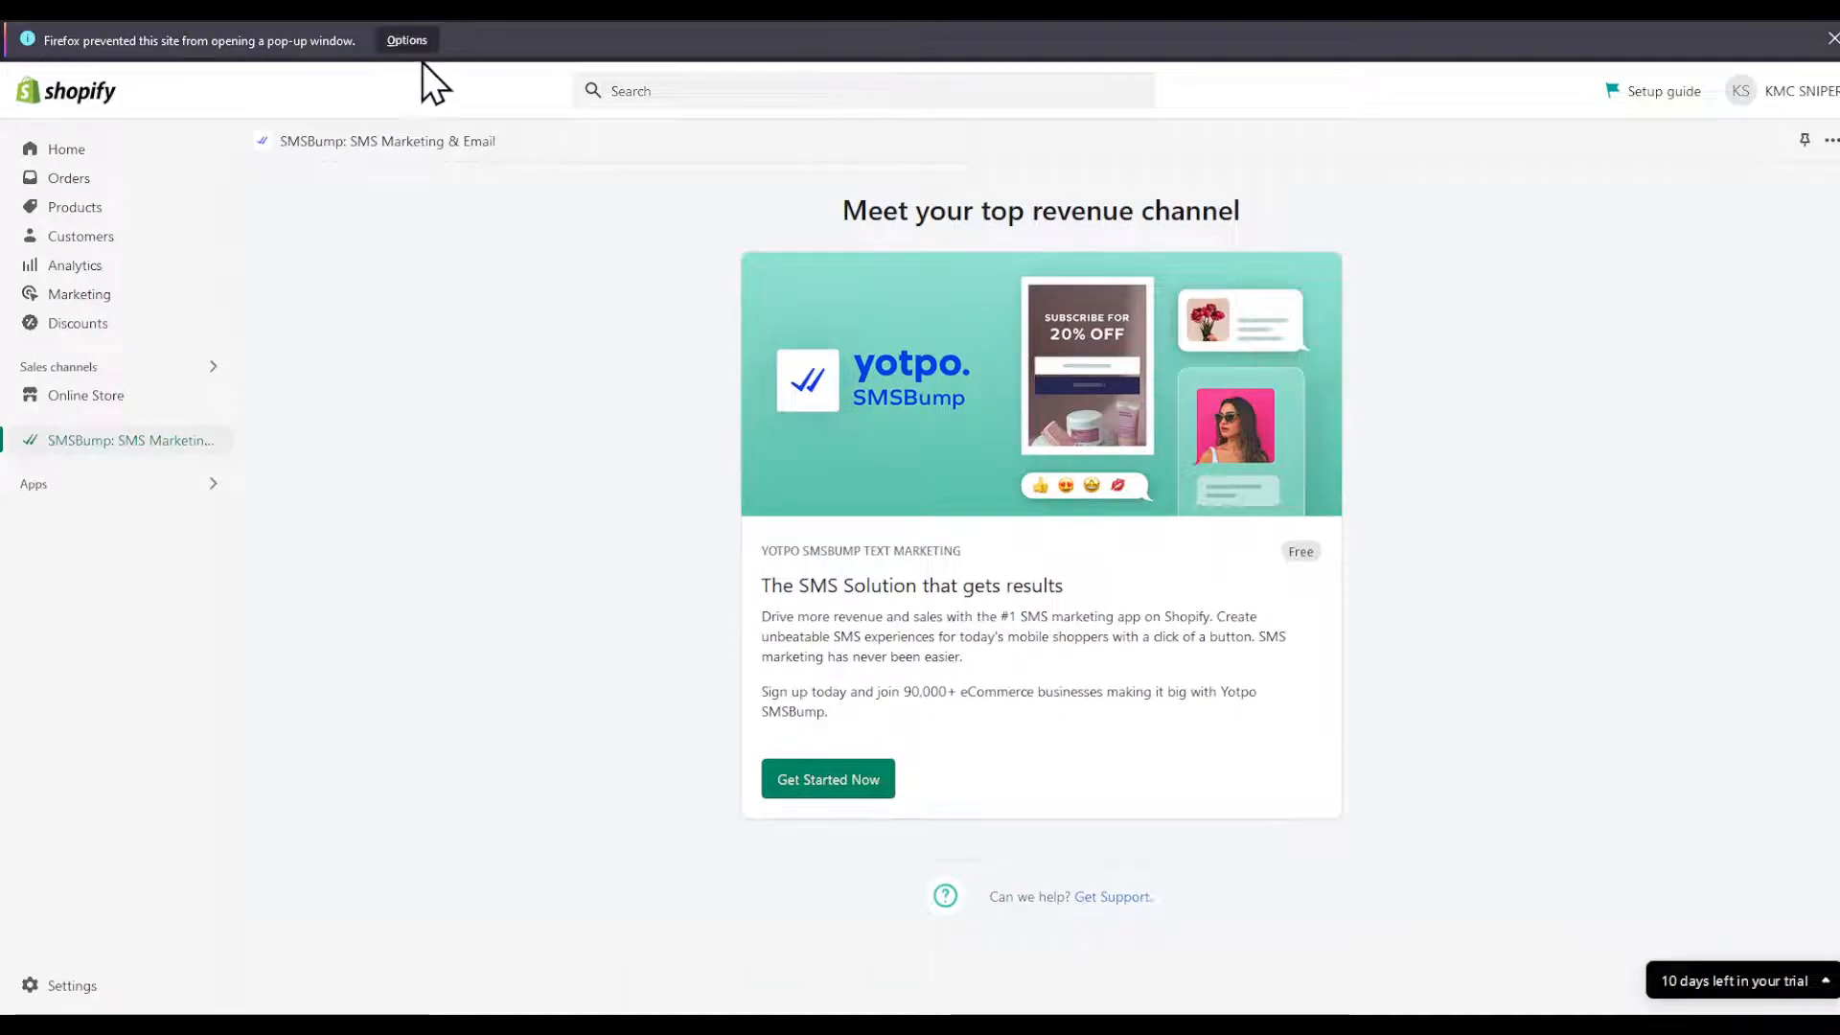
click(826, 778)
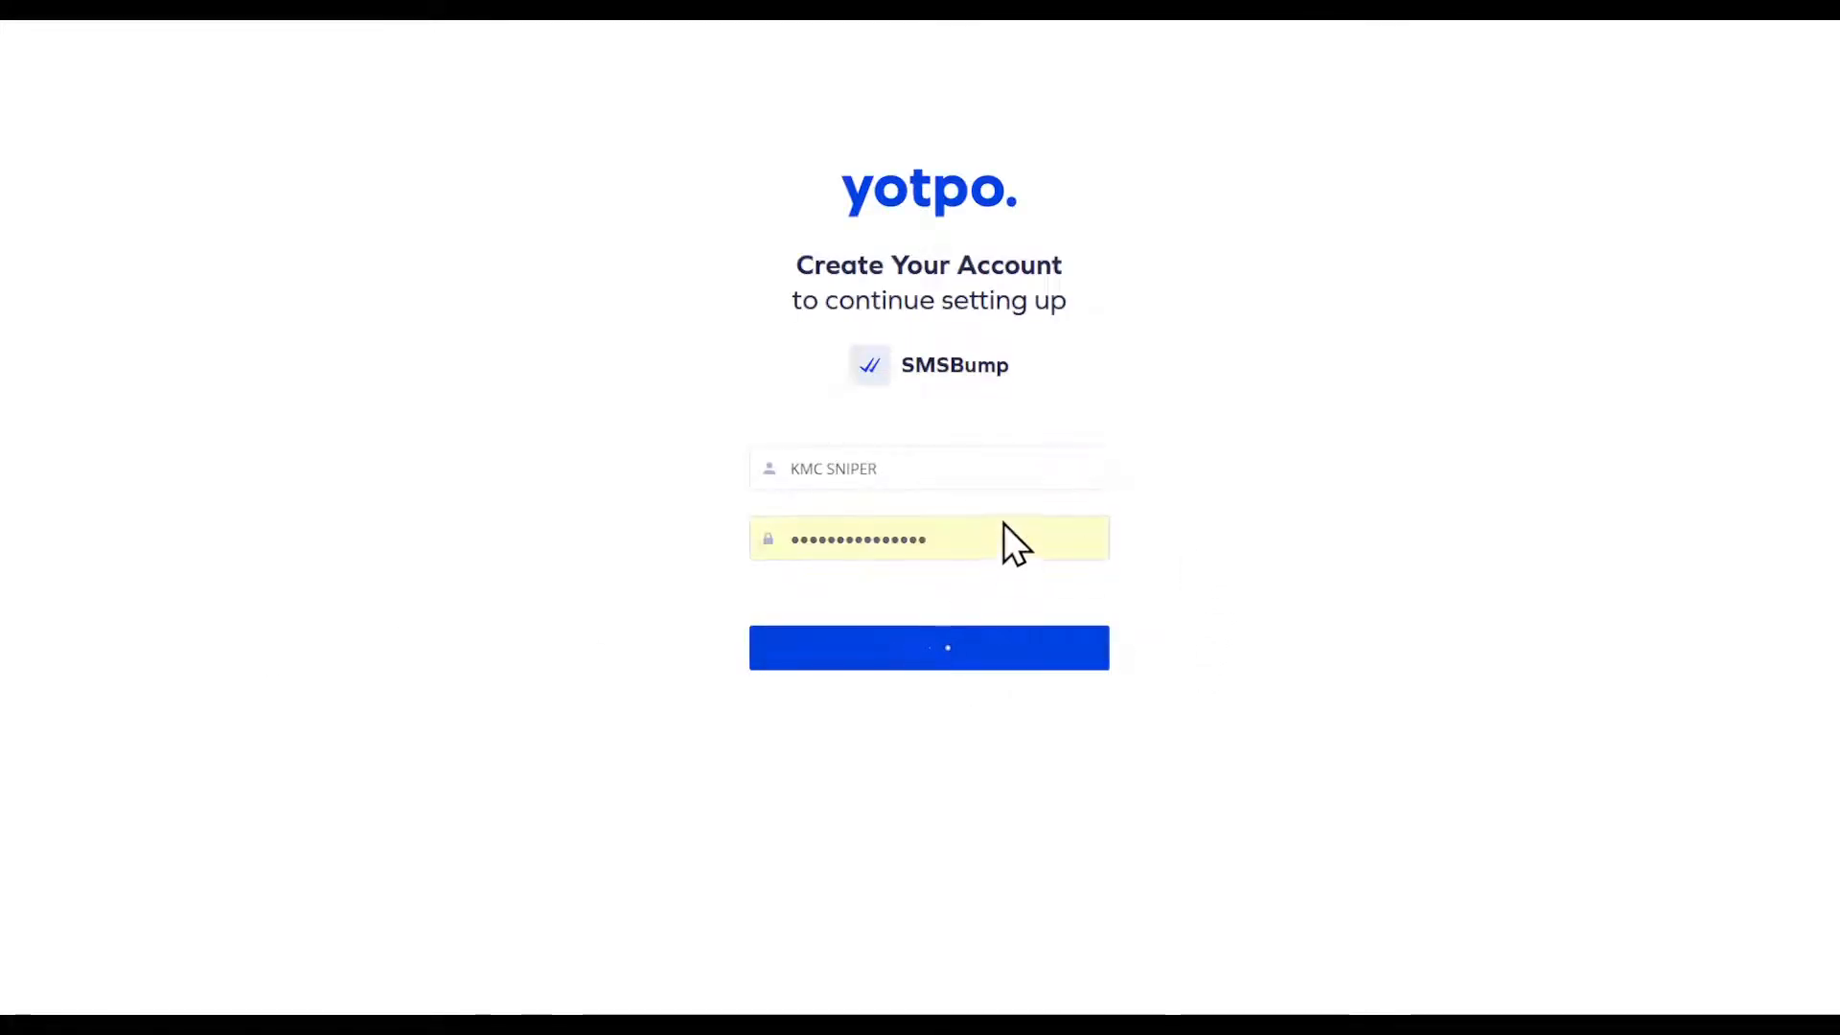
Submit the Yotpo sign-up form to create the account.
click(928, 648)
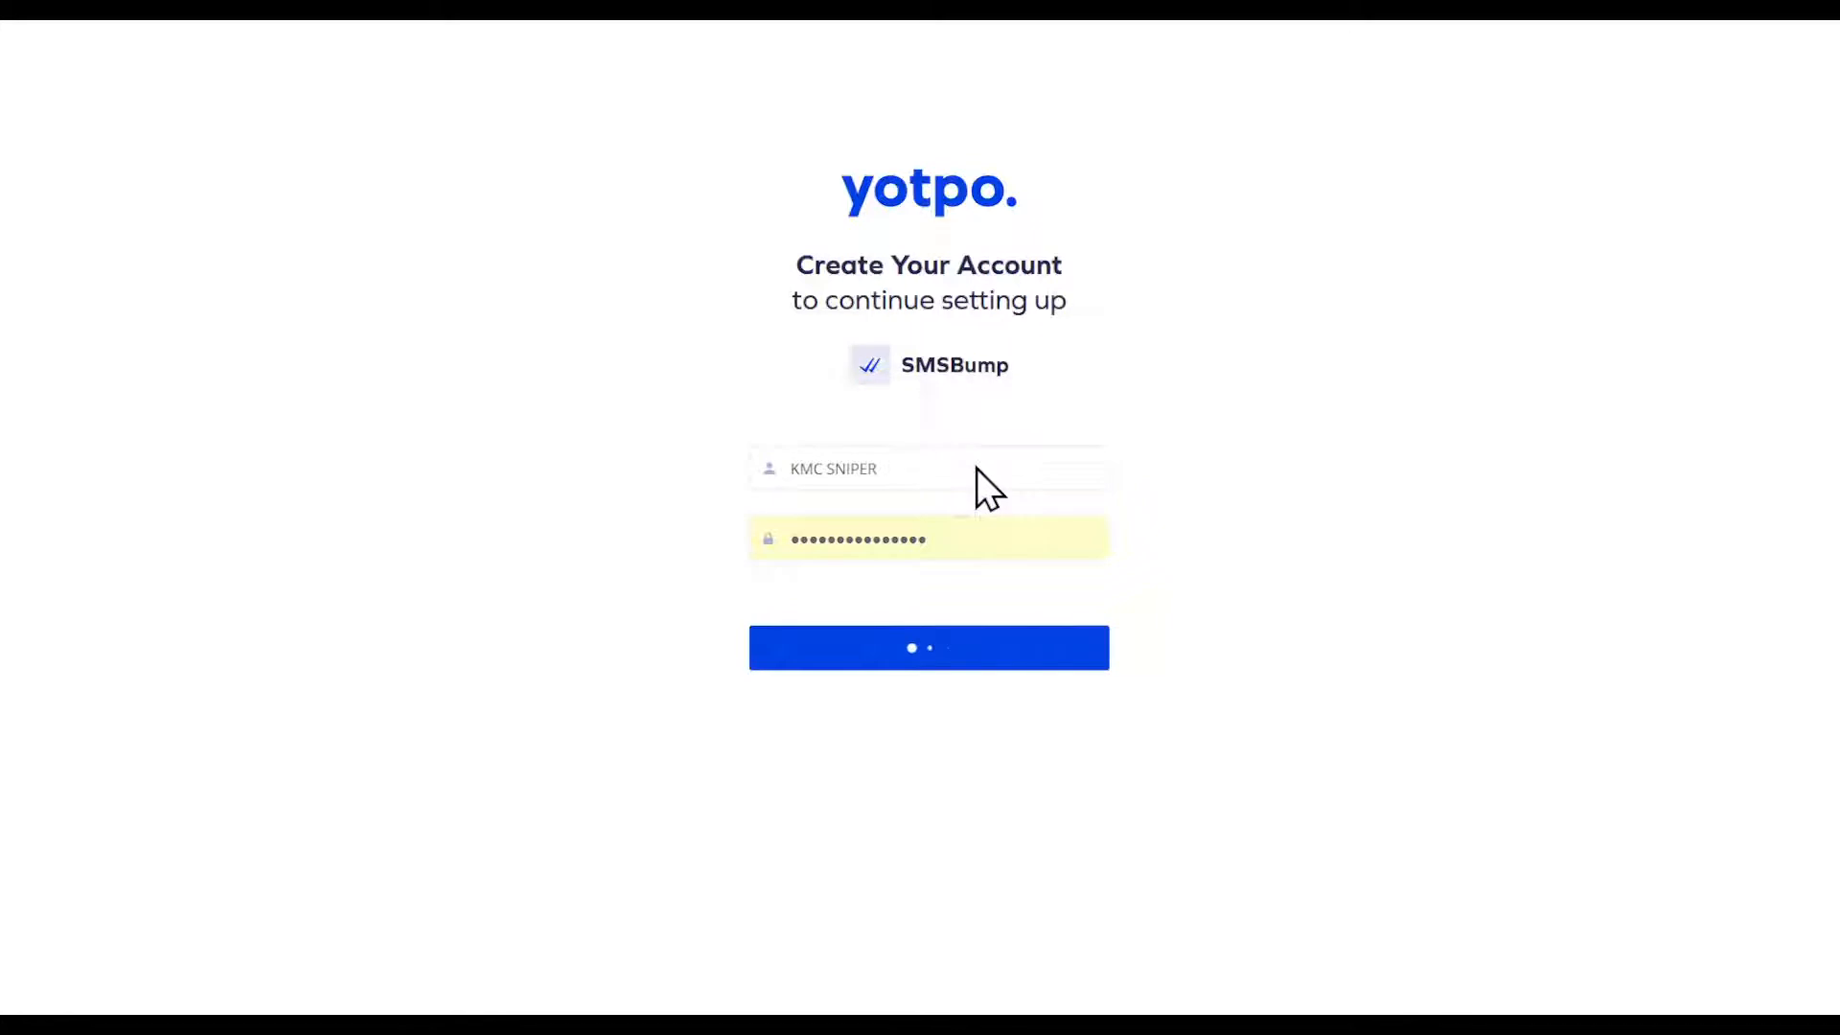
click(927, 647)
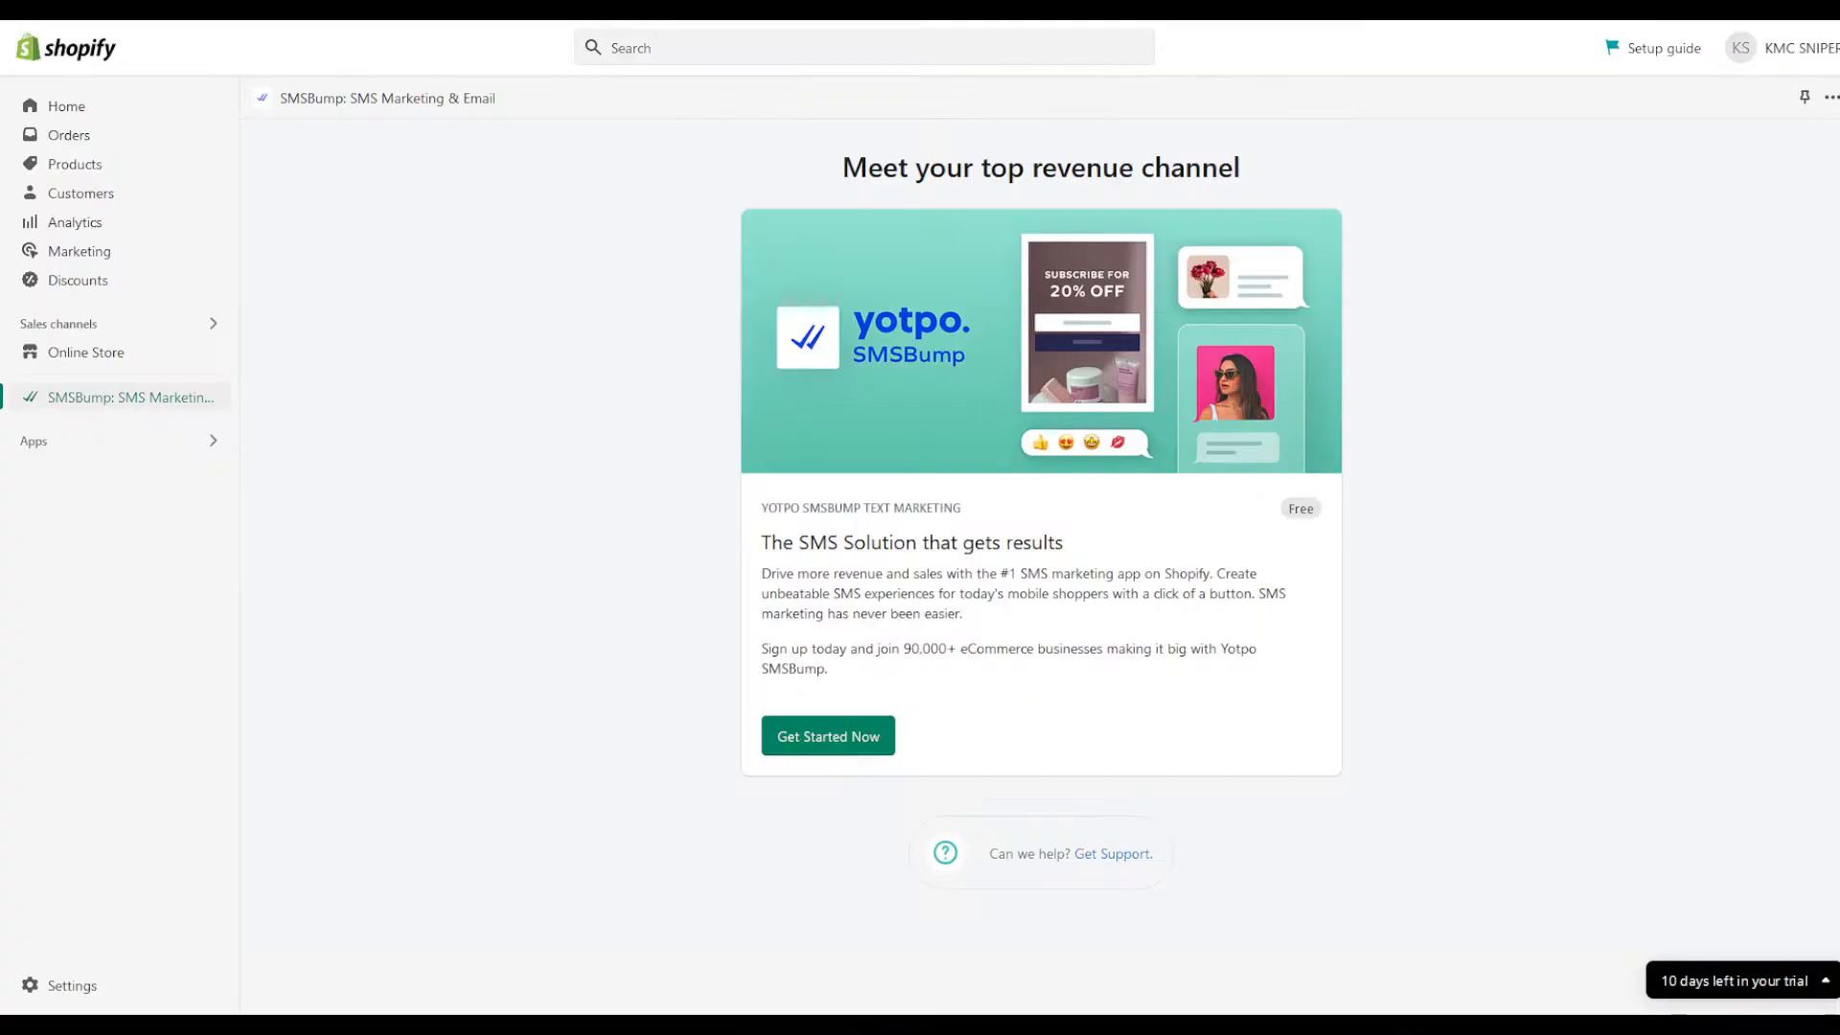
Restart SMSBump onboarding and choose a setup plan to reach 'Let's set up your account'.
click(827, 736)
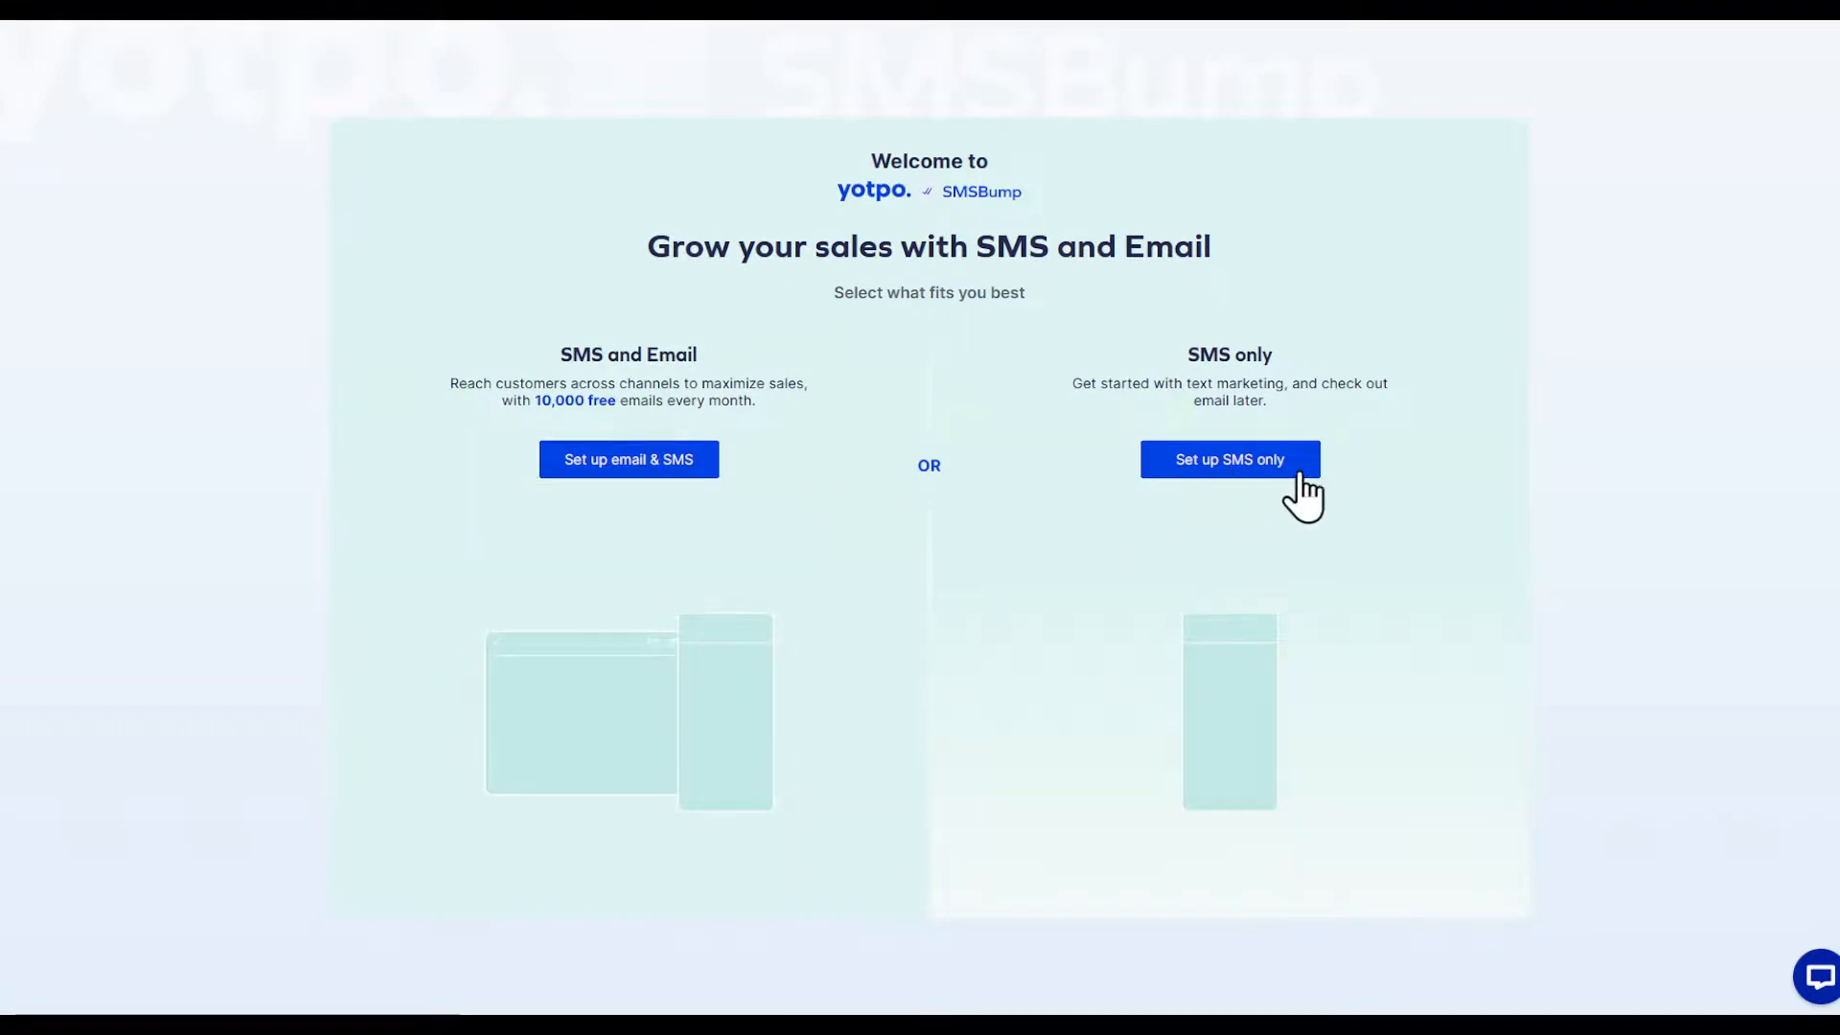
click(1228, 459)
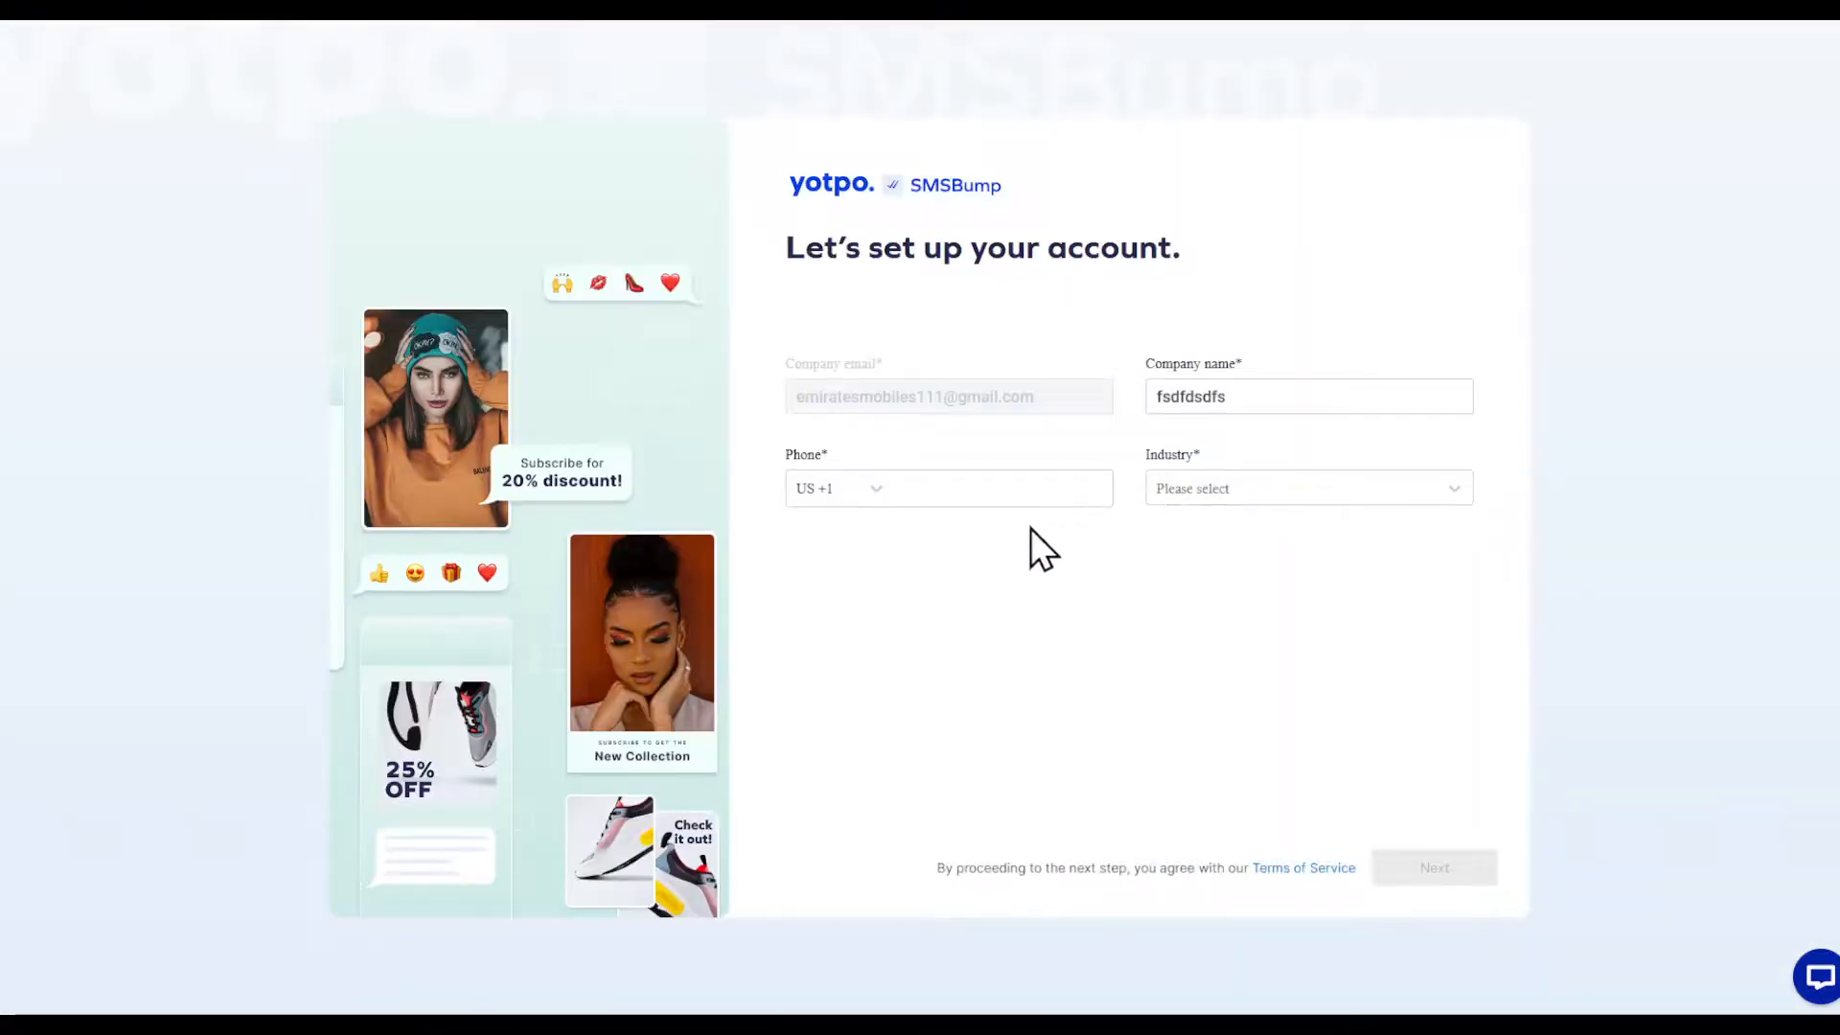
click(948, 488)
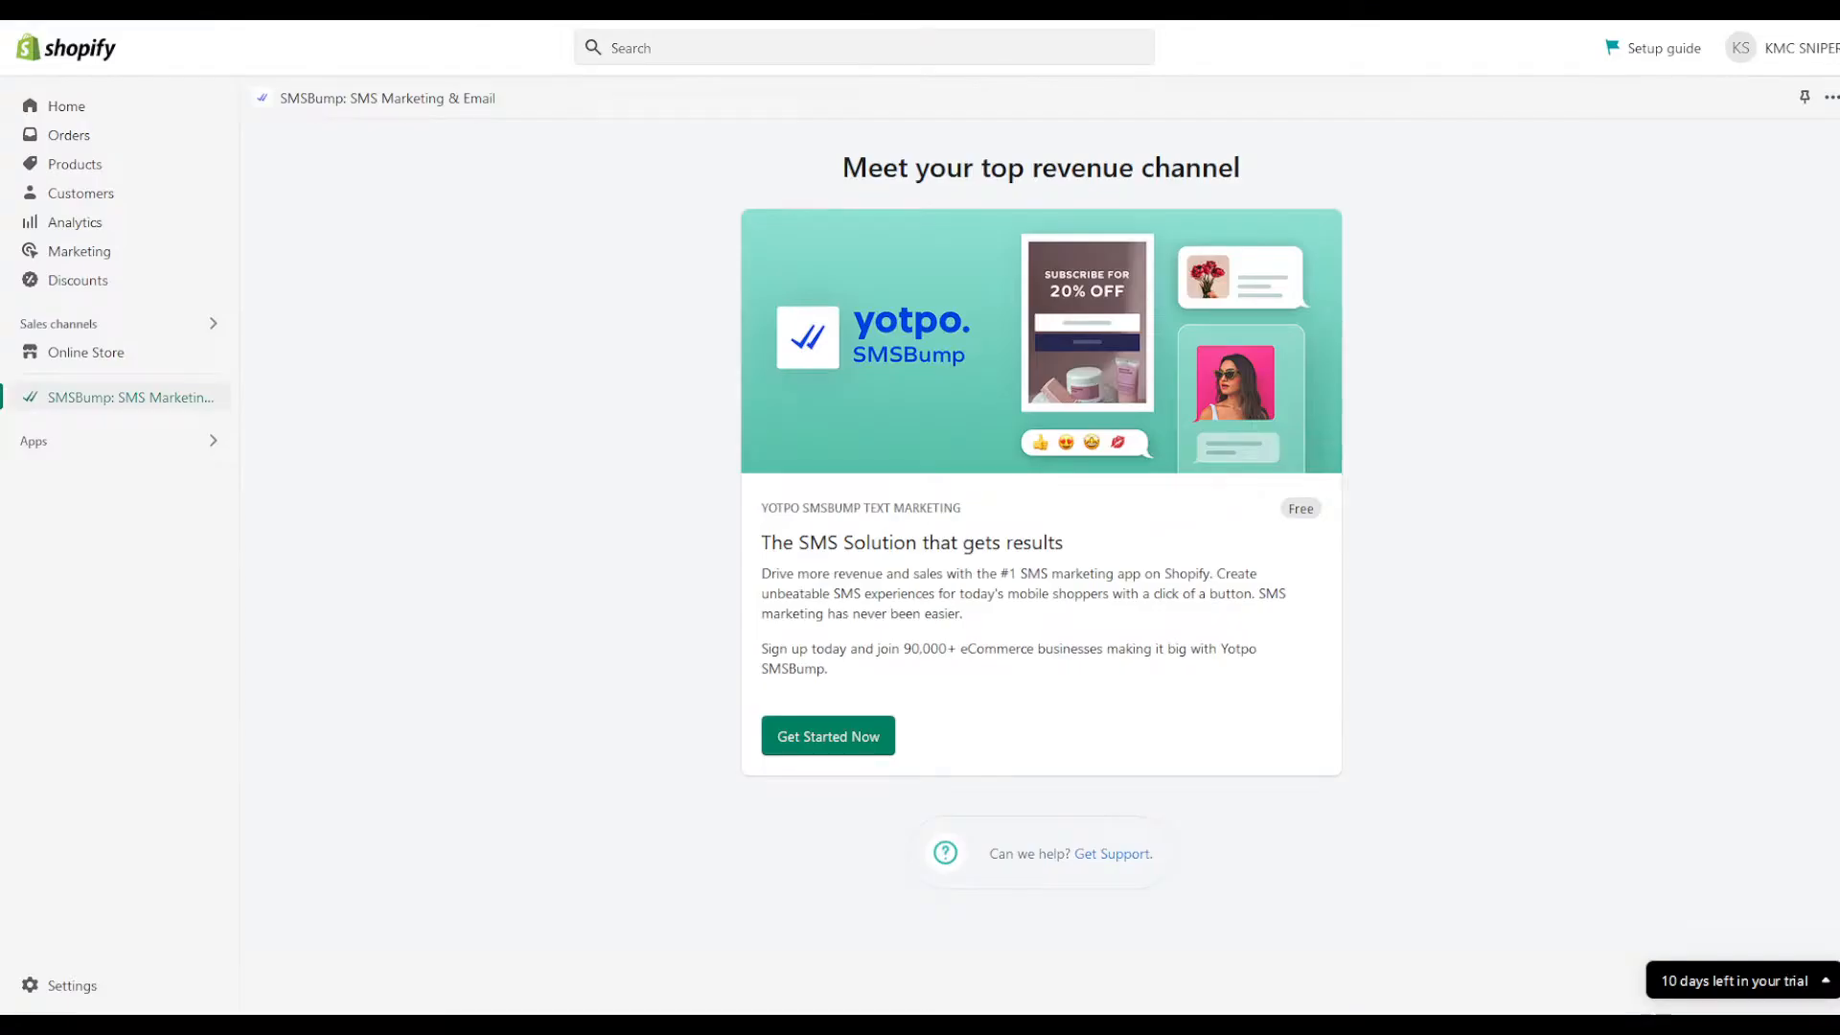
click(827, 735)
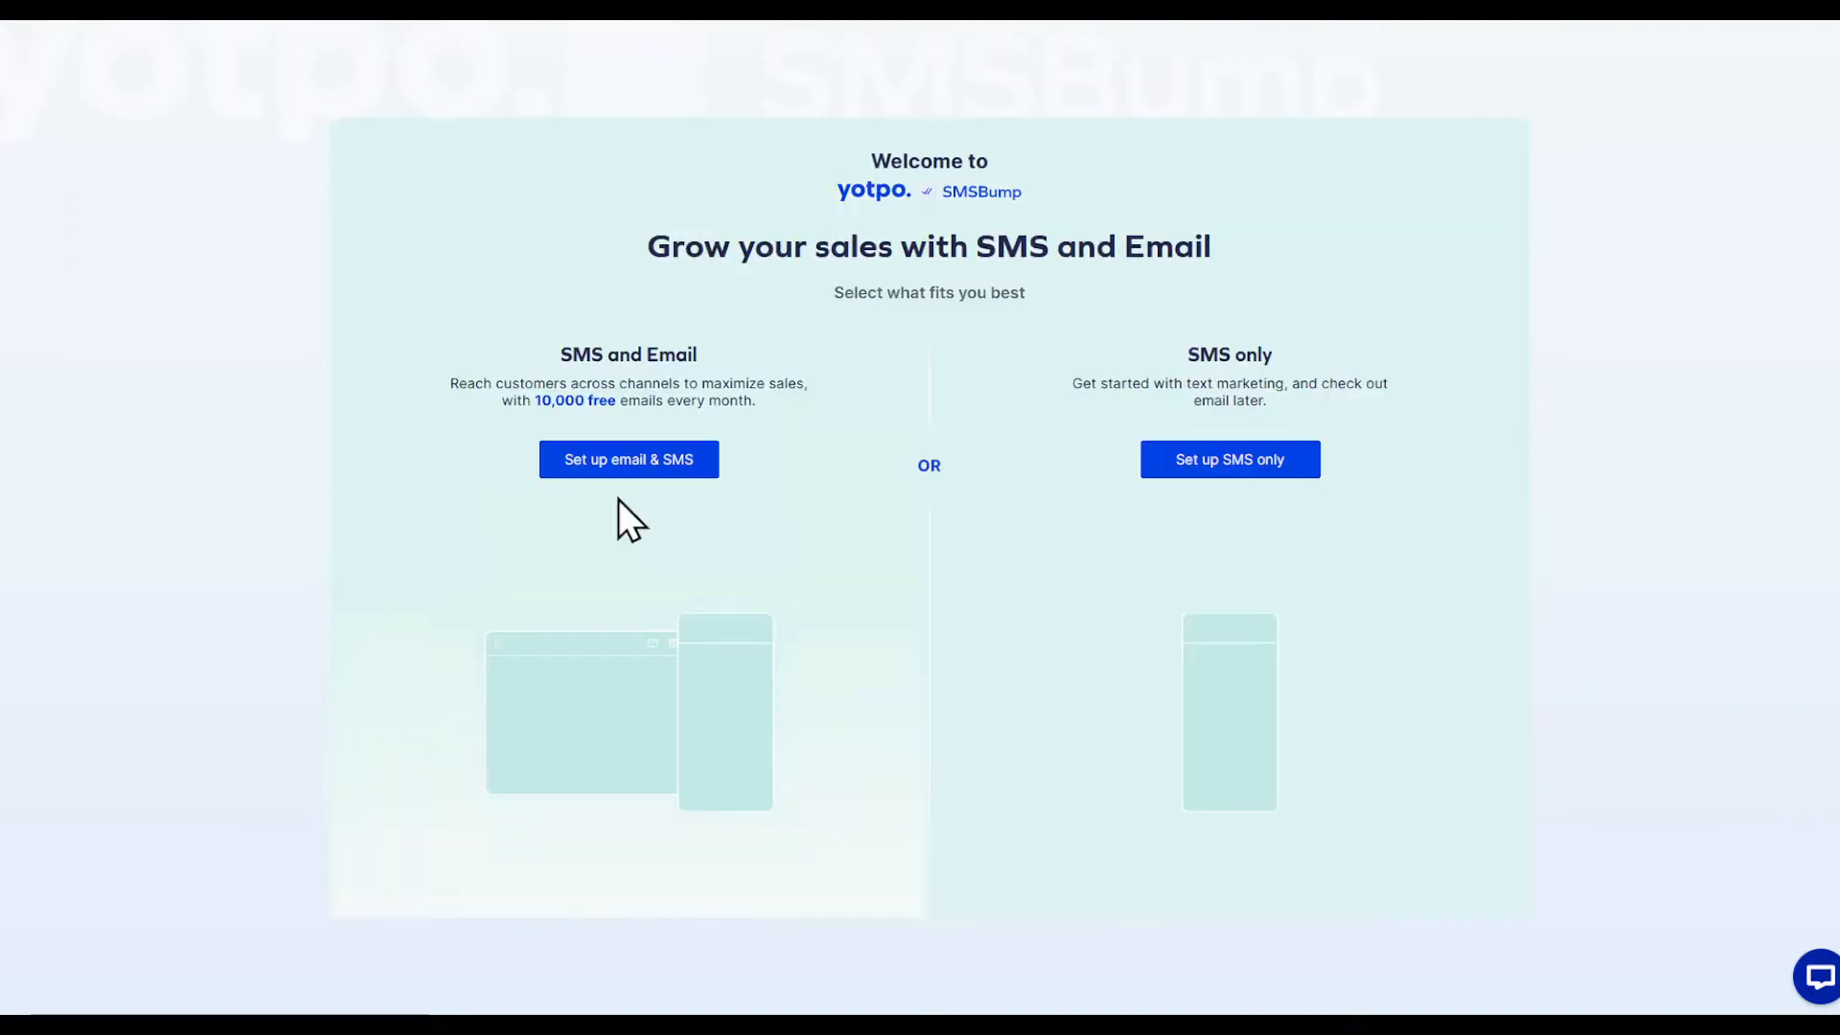
click(628, 459)
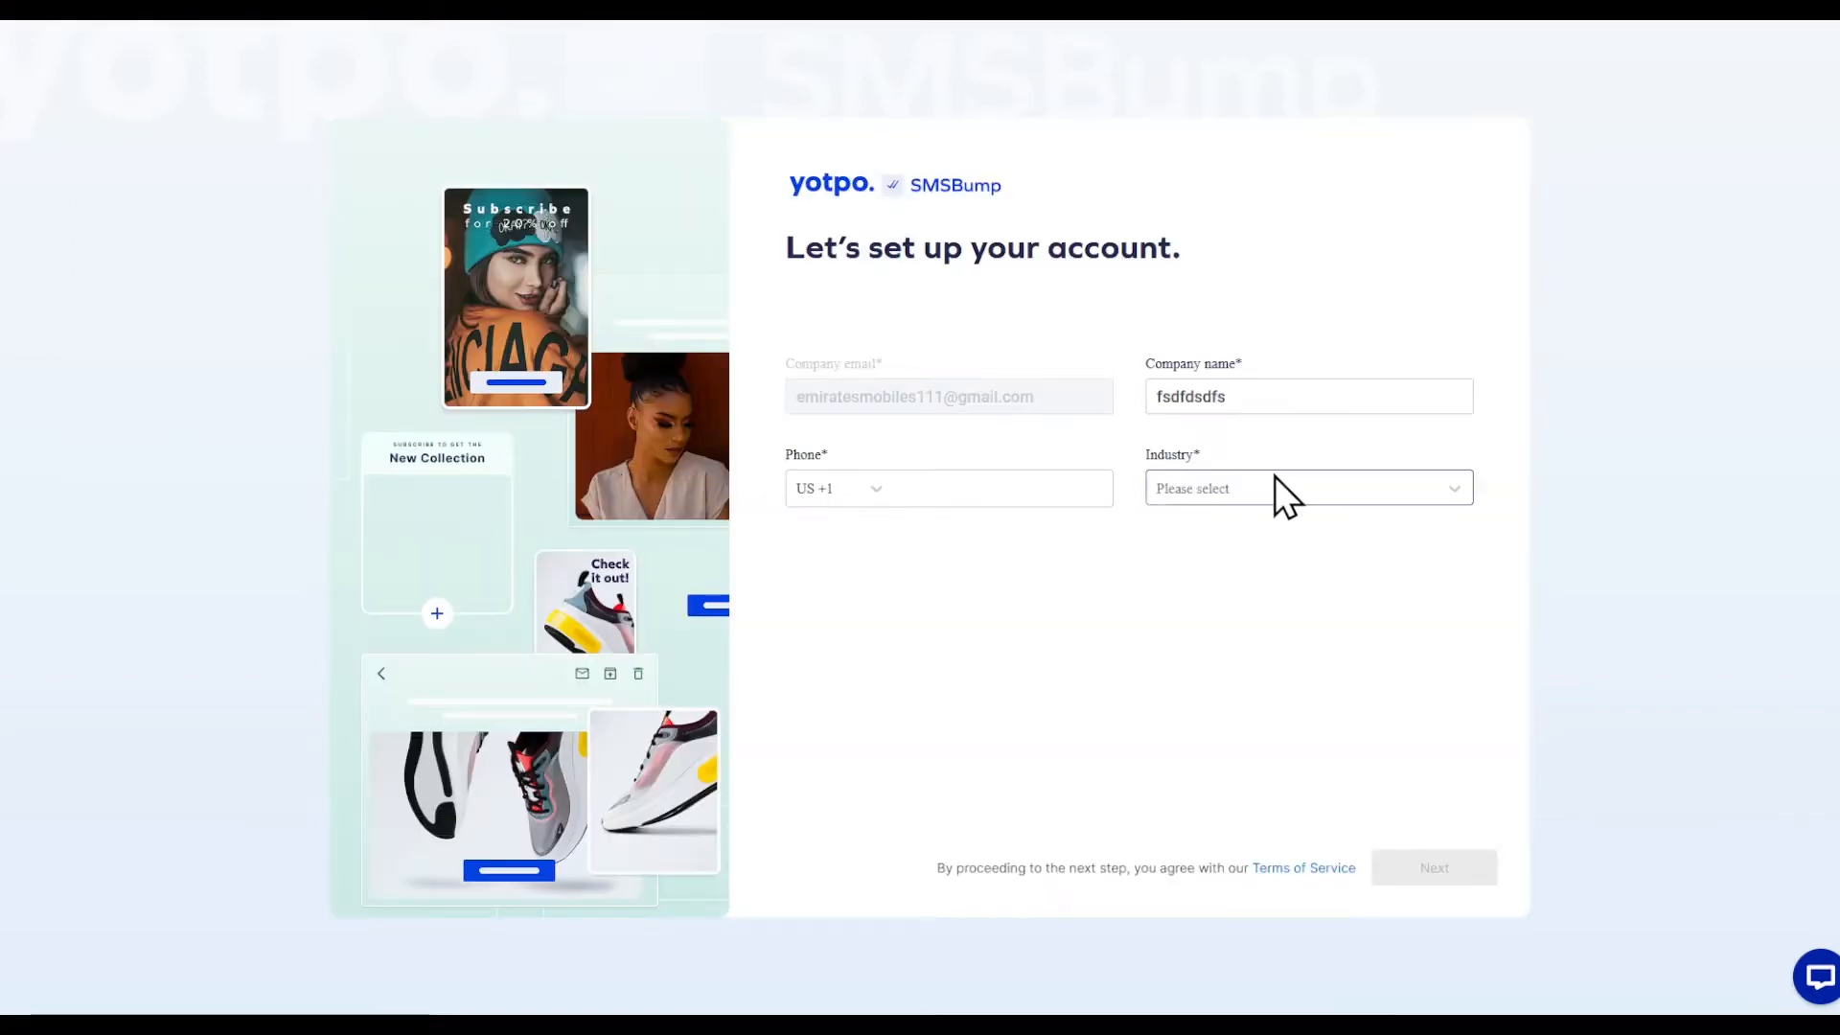